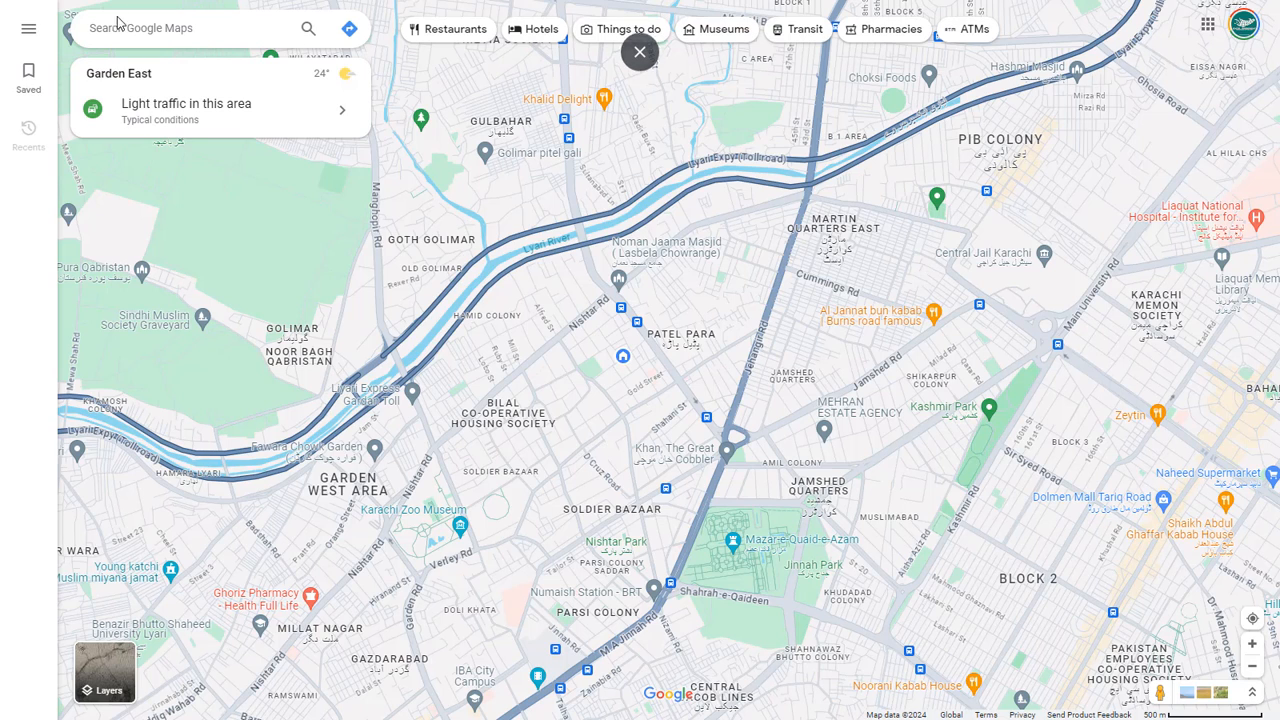
mouse_move(142, 28)
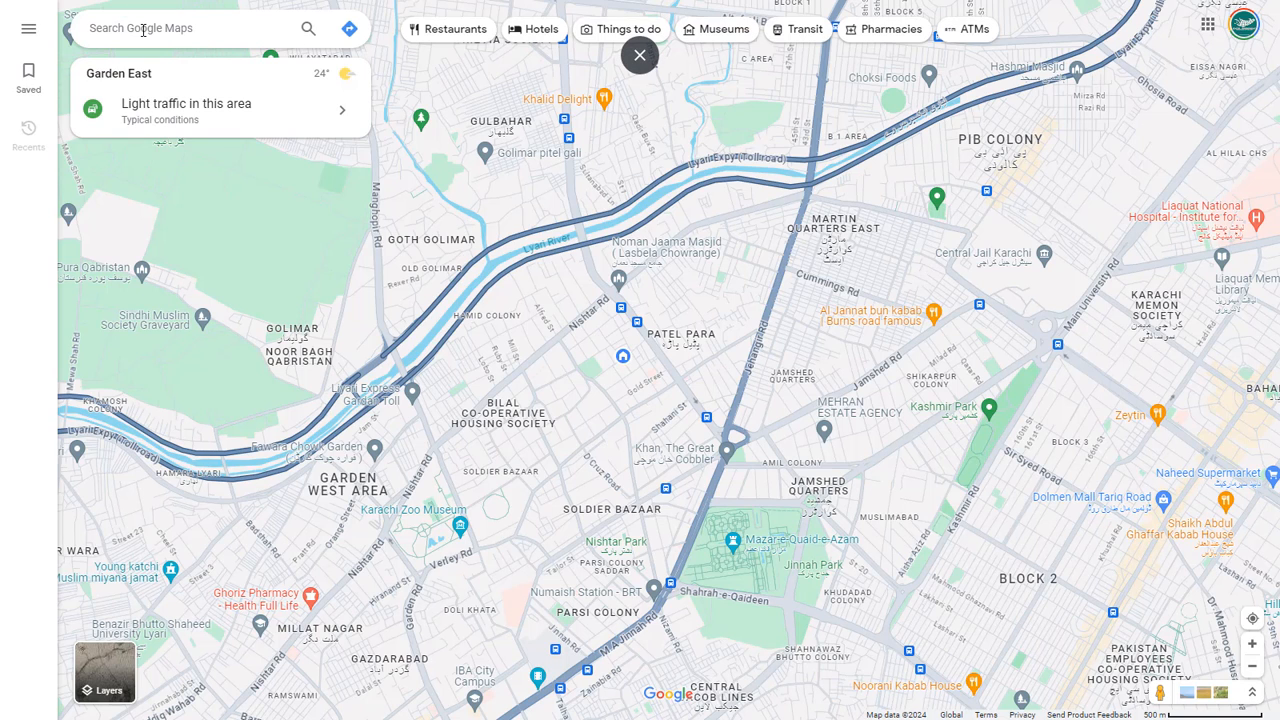
Search Google Maps for 'restaurants in karachi'
left_click(639, 55)
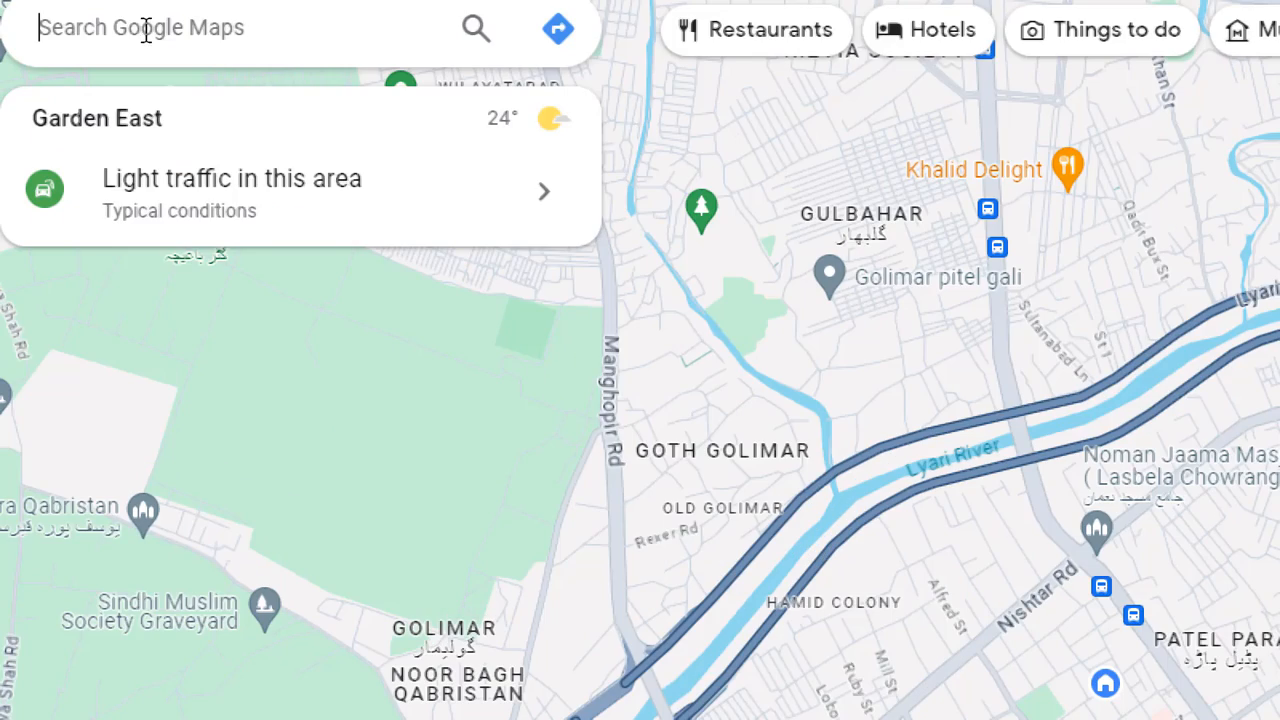
type("restaurants")
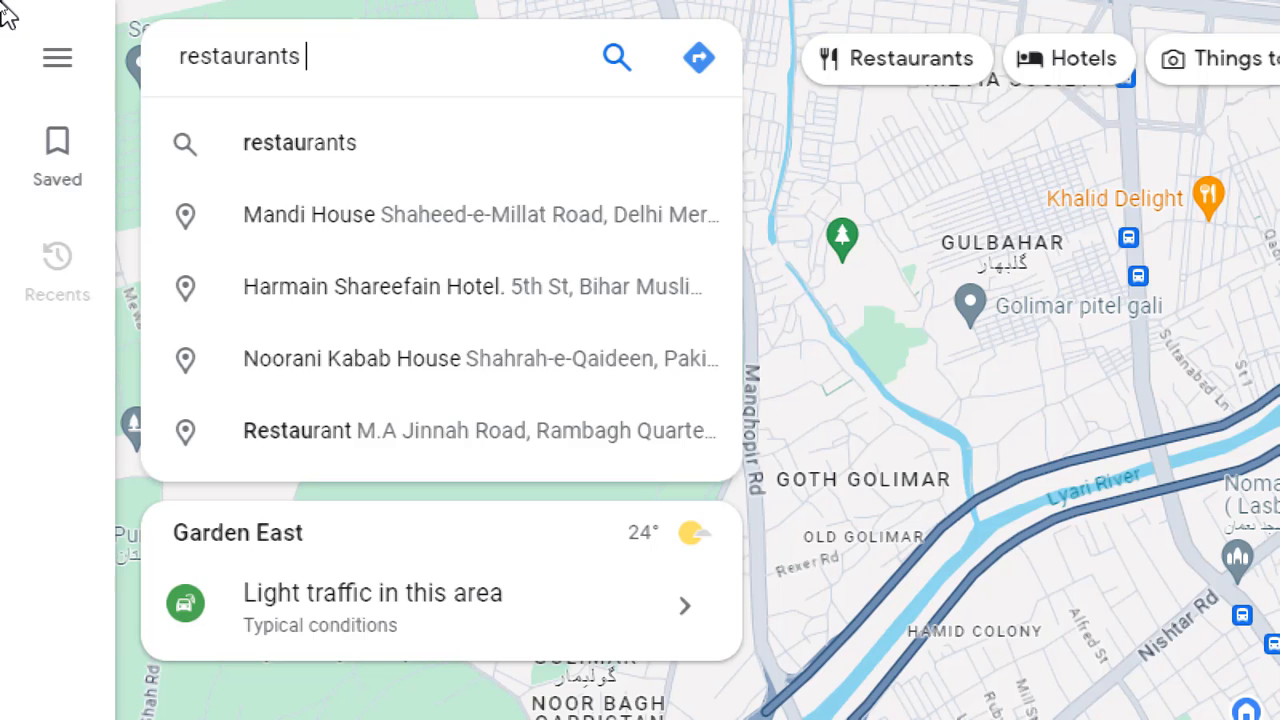
type("in karachi")
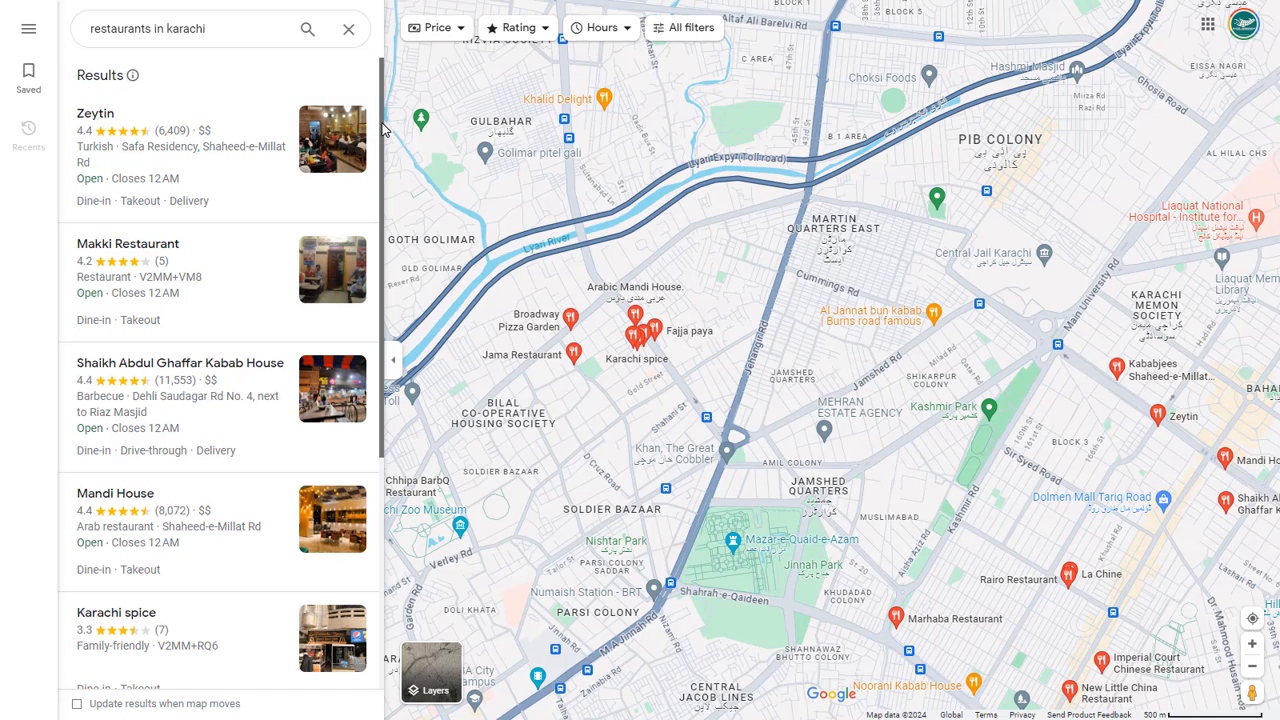
scroll("down", 3)
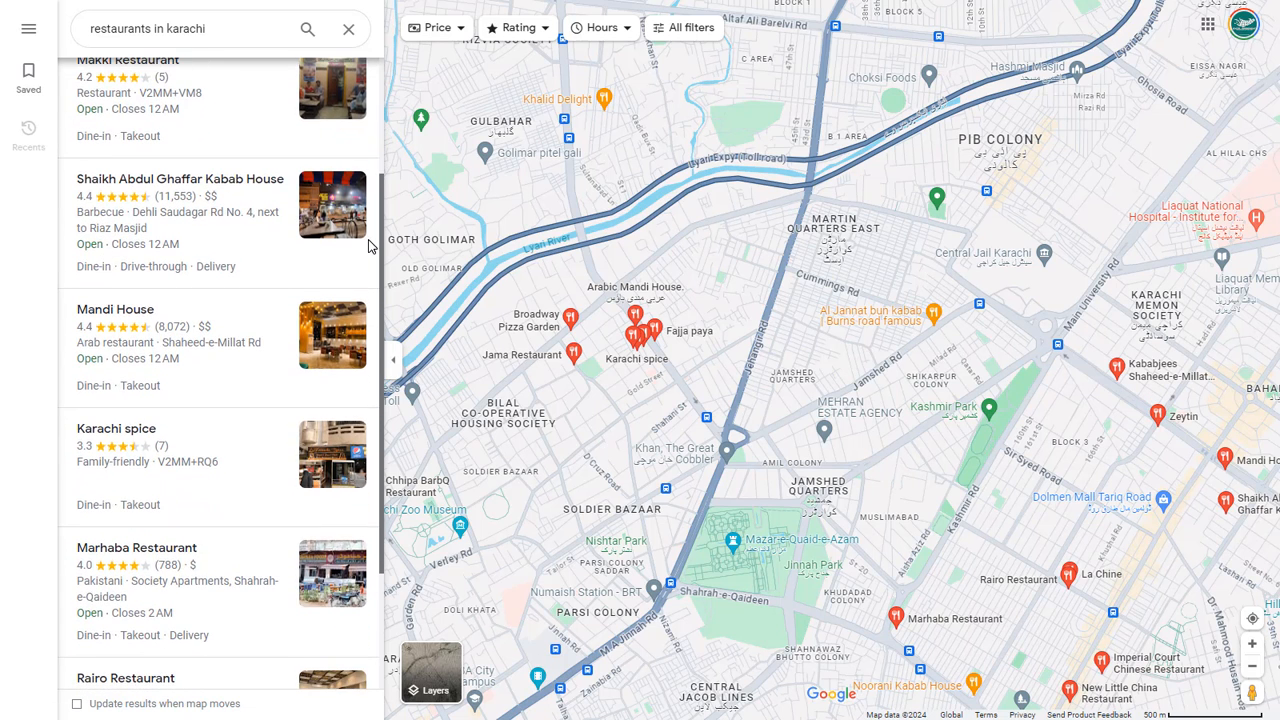
scroll("down", 3)
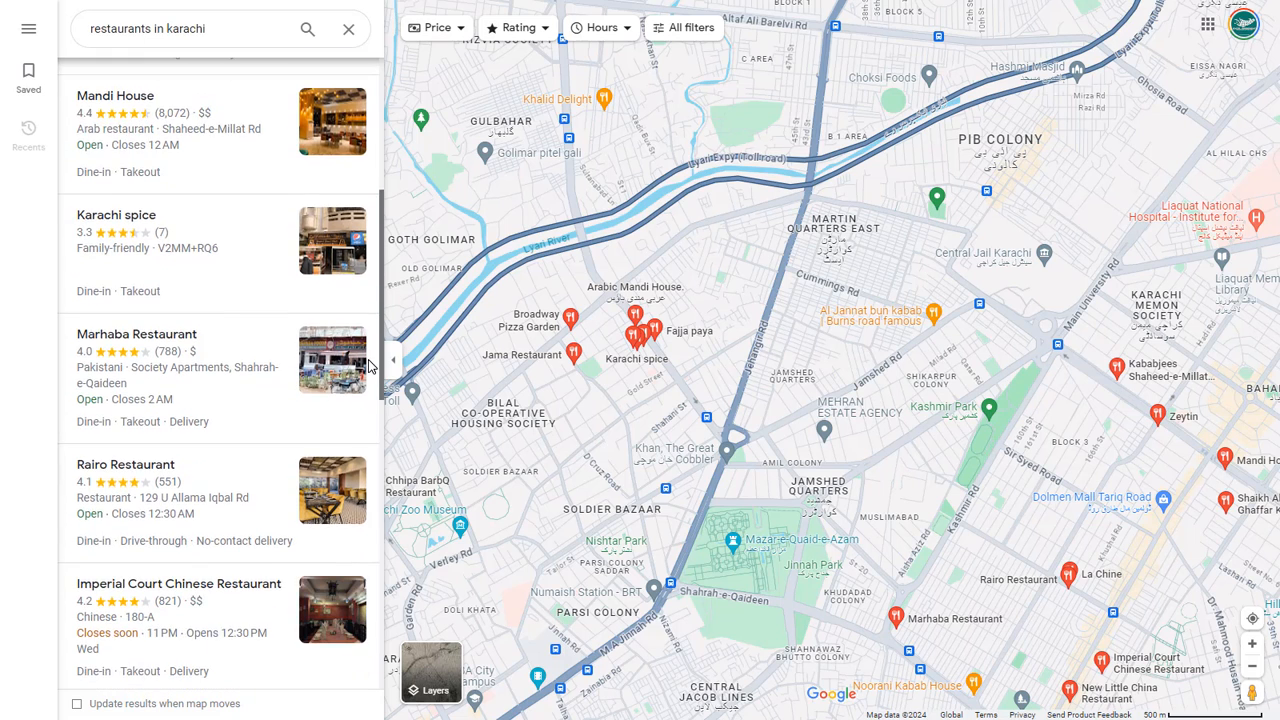
scroll("down", 3)
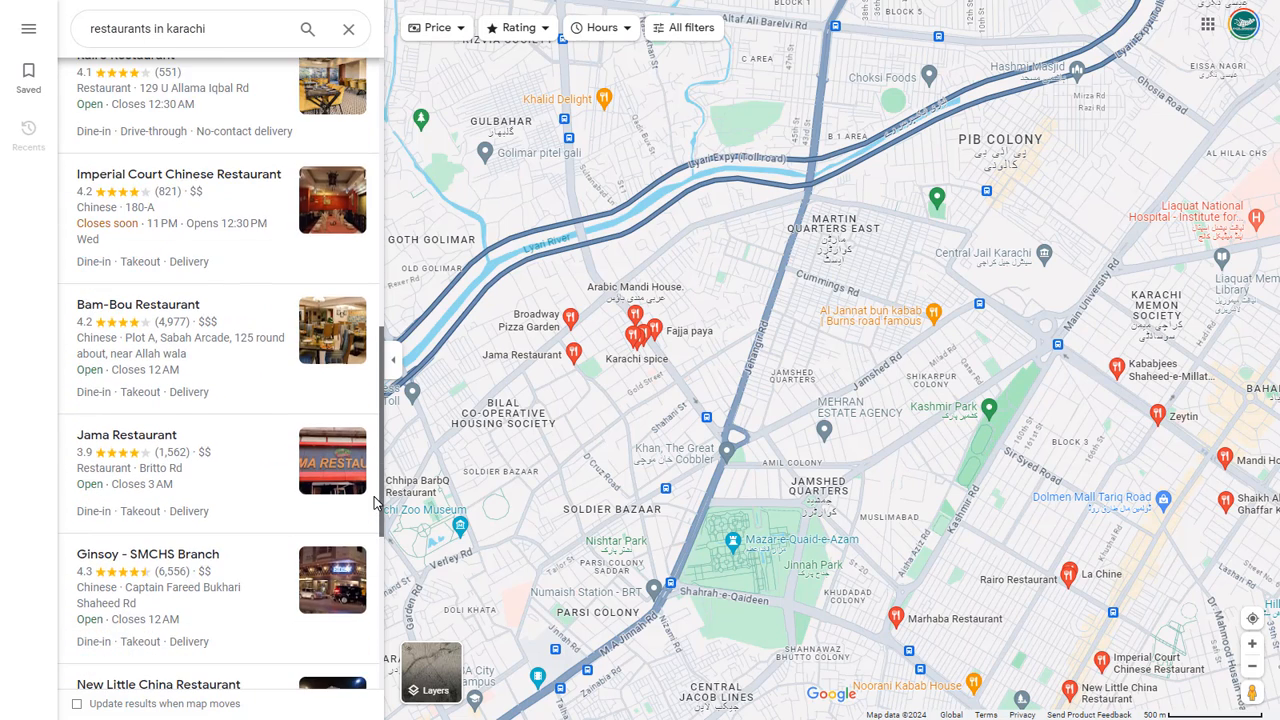
scroll("down", 3)
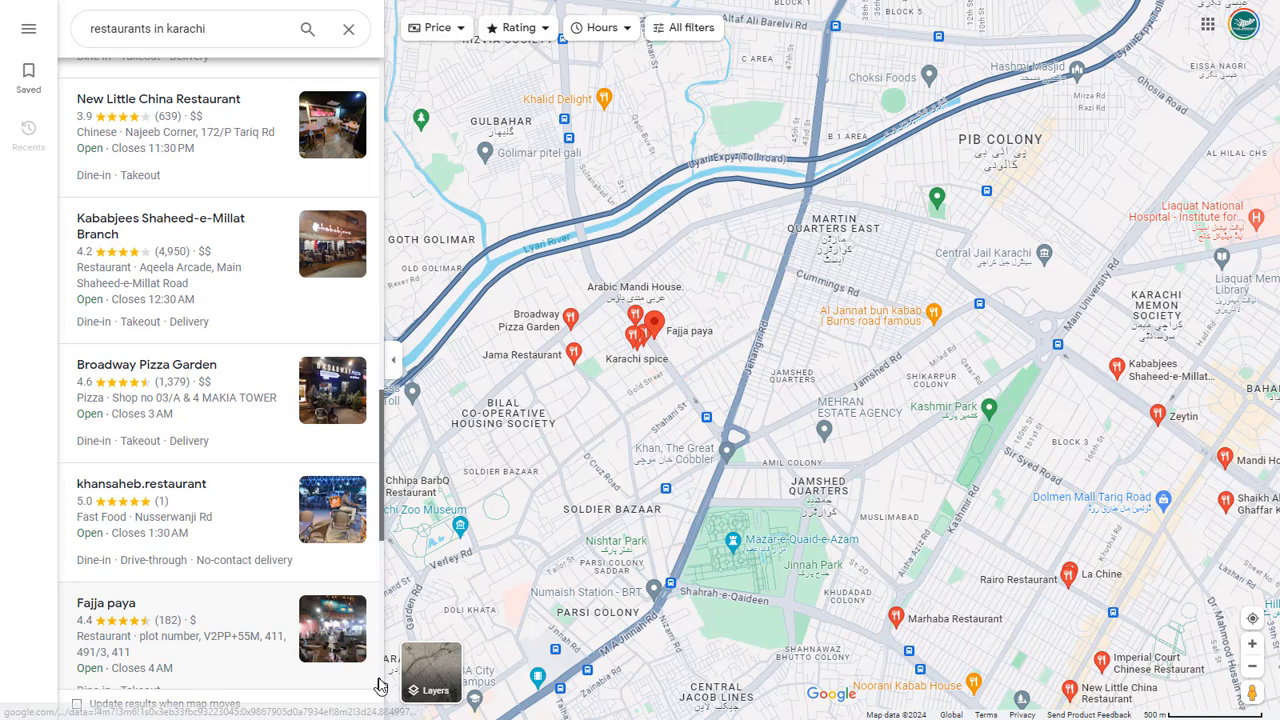
scroll("down", 3)
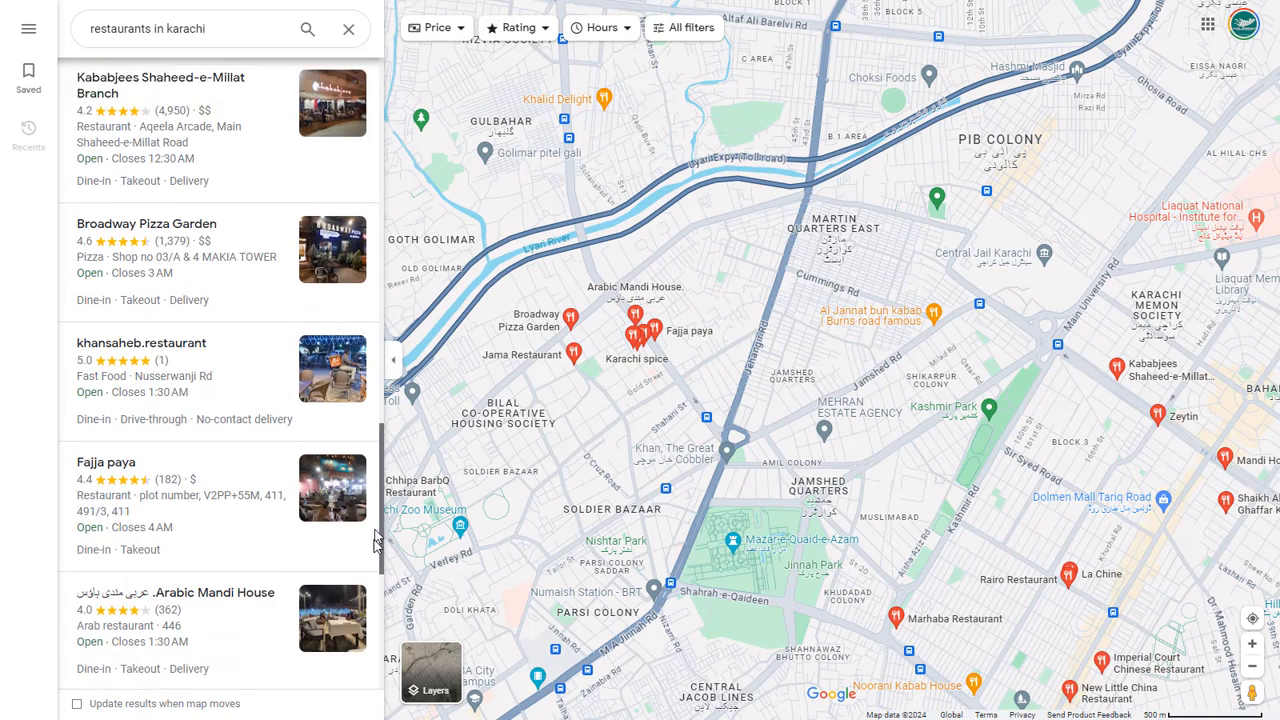
scroll("up", 3)
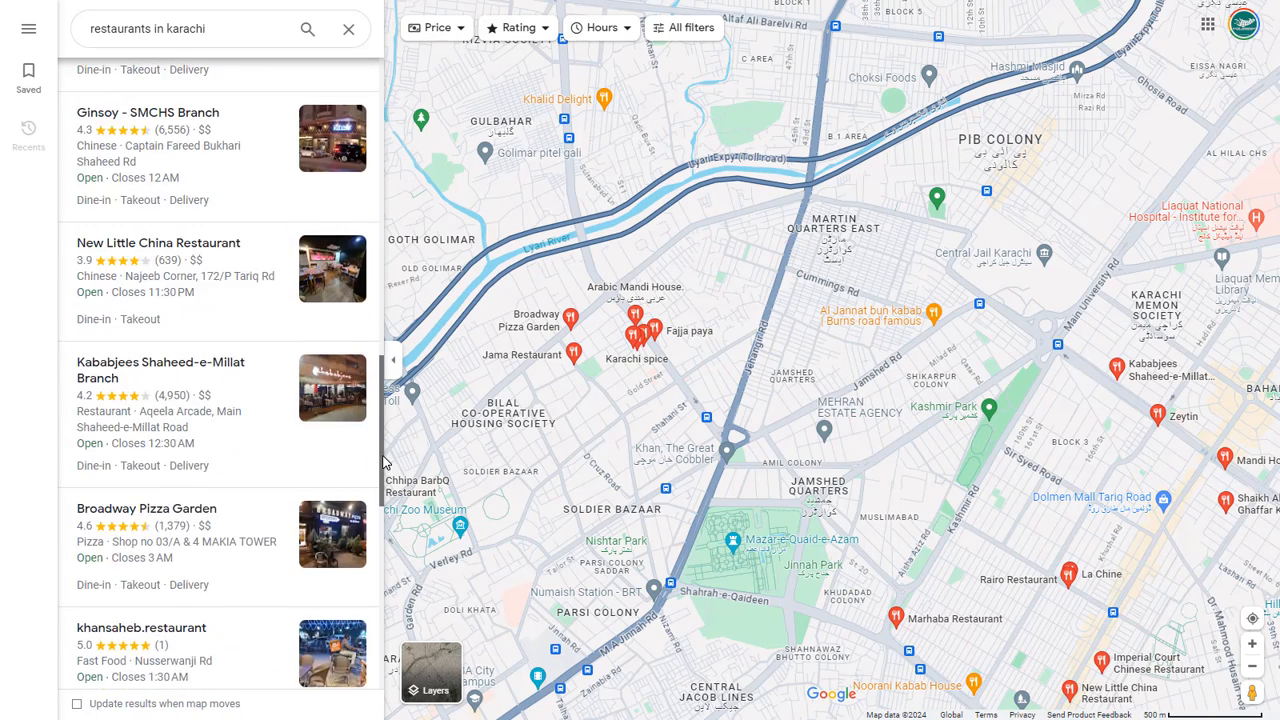
scroll("up", 3)
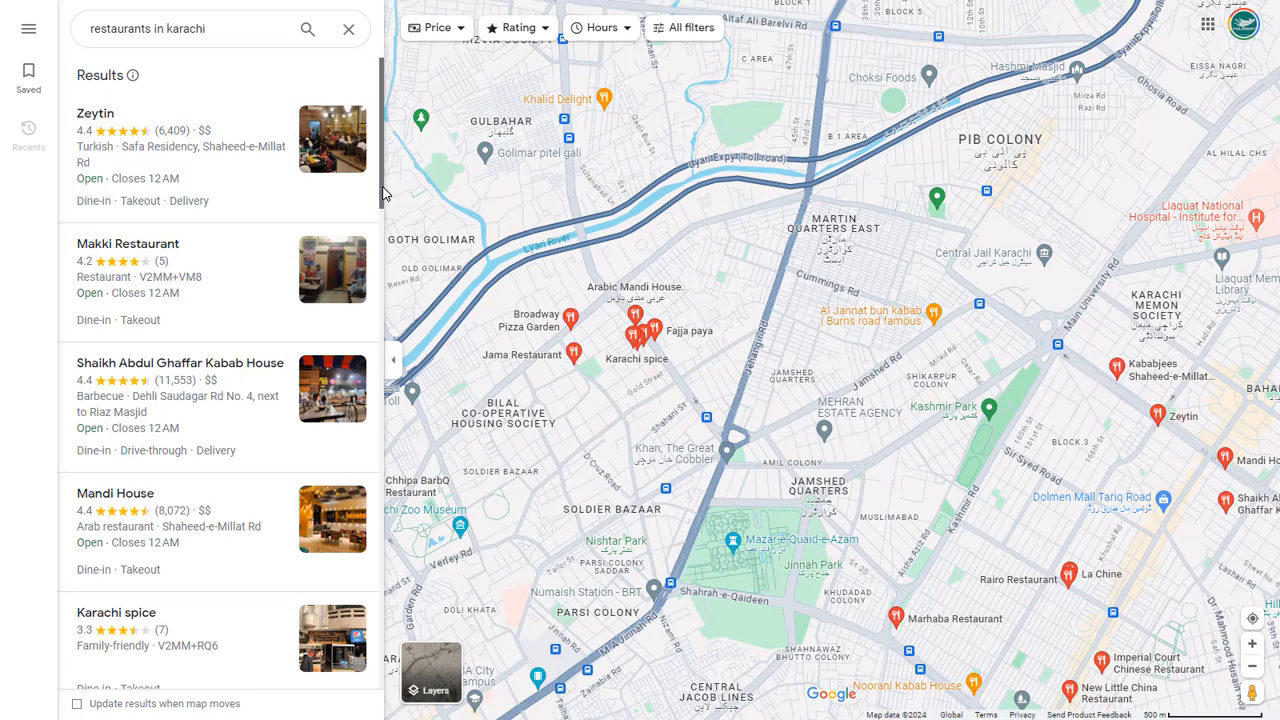
scroll("down", 3)
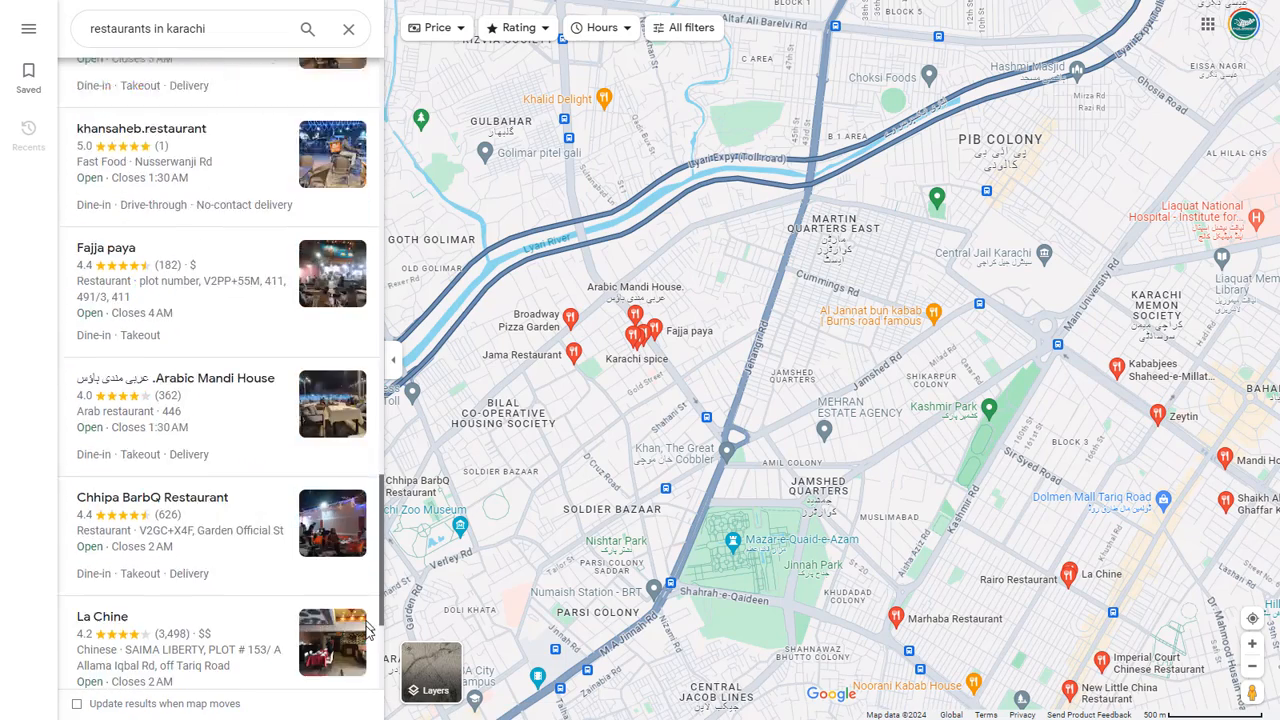
scroll("up", 3)
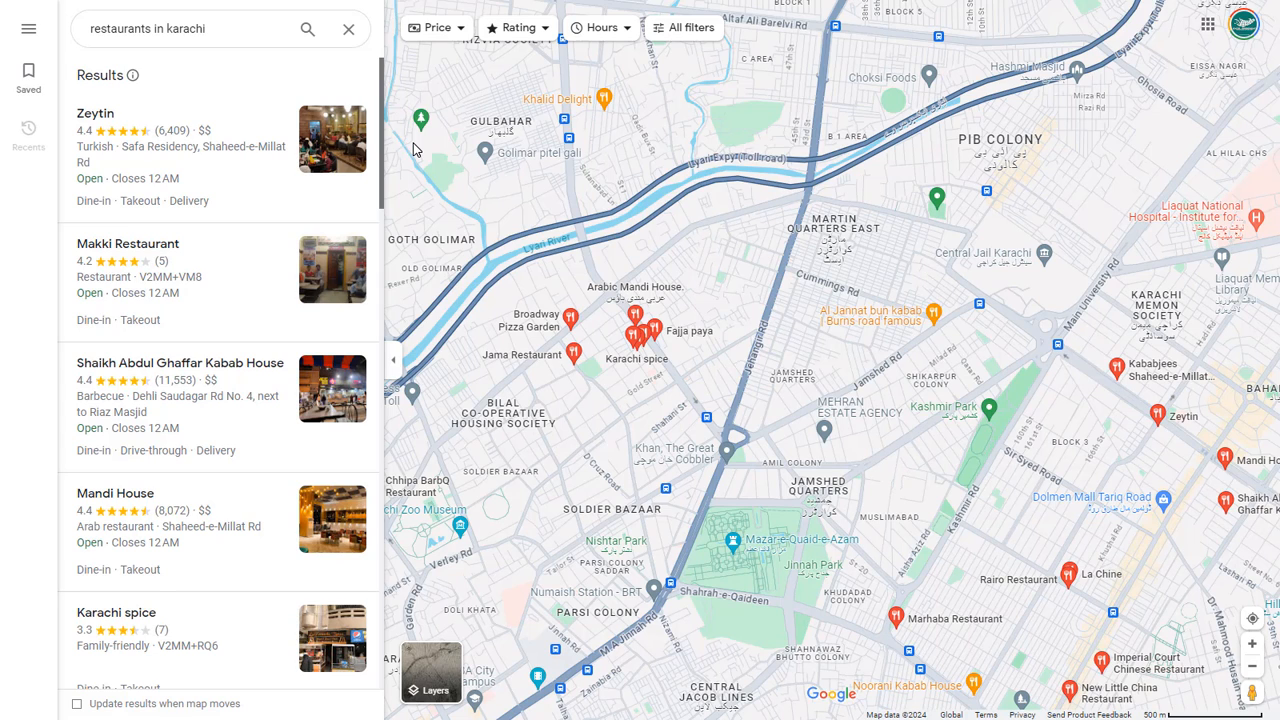
mouse_move(483, 183)
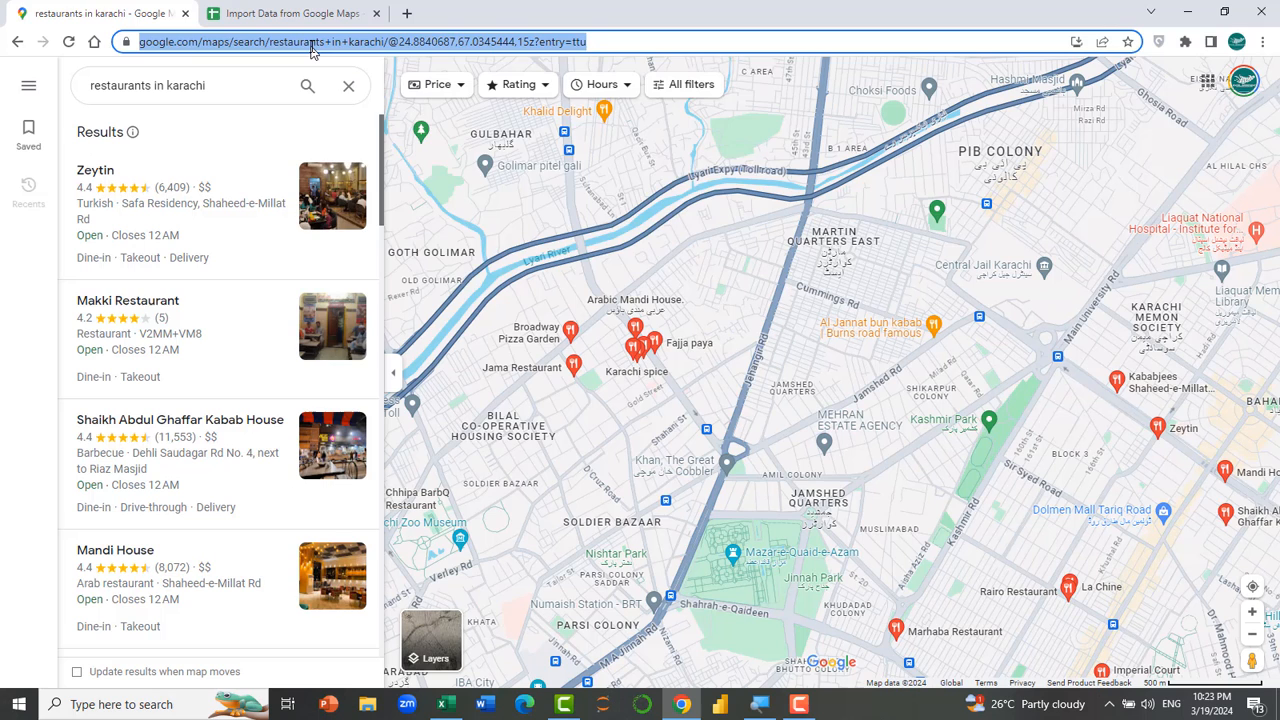
mouse_move(360, 143)
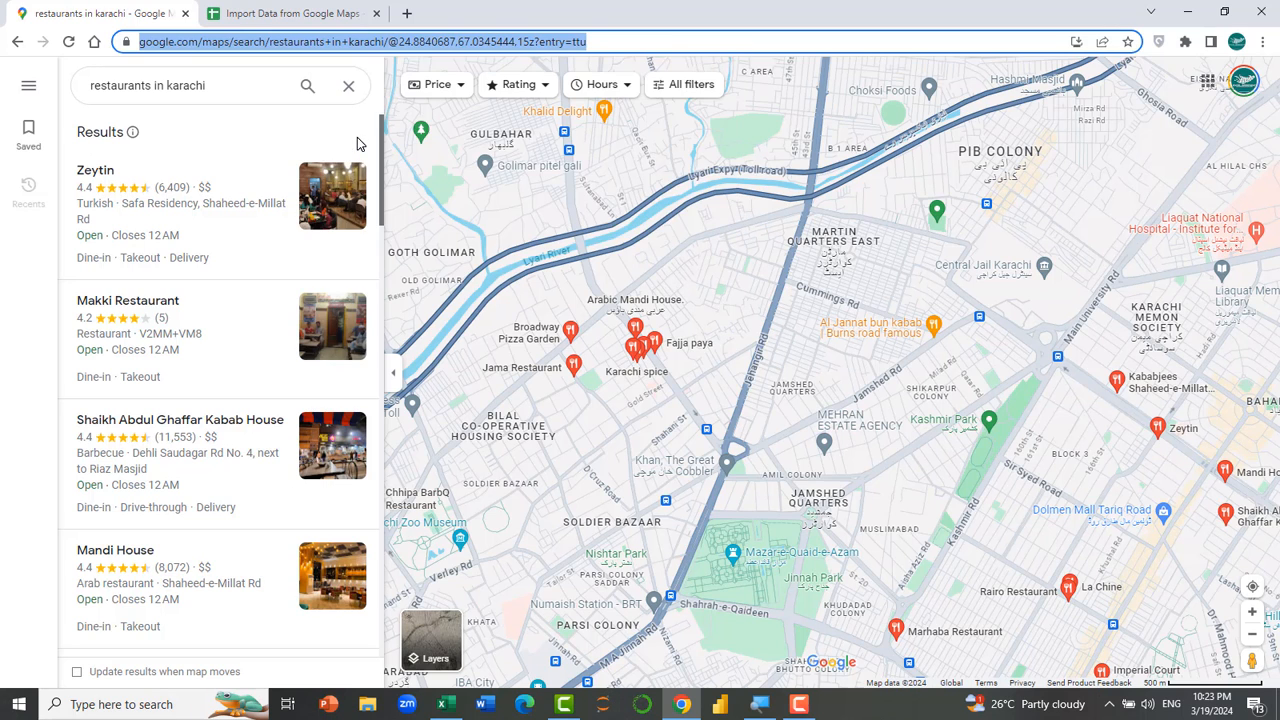
Select the Karachi restaurant results URL in the address bar to copy it
left_click(290, 13)
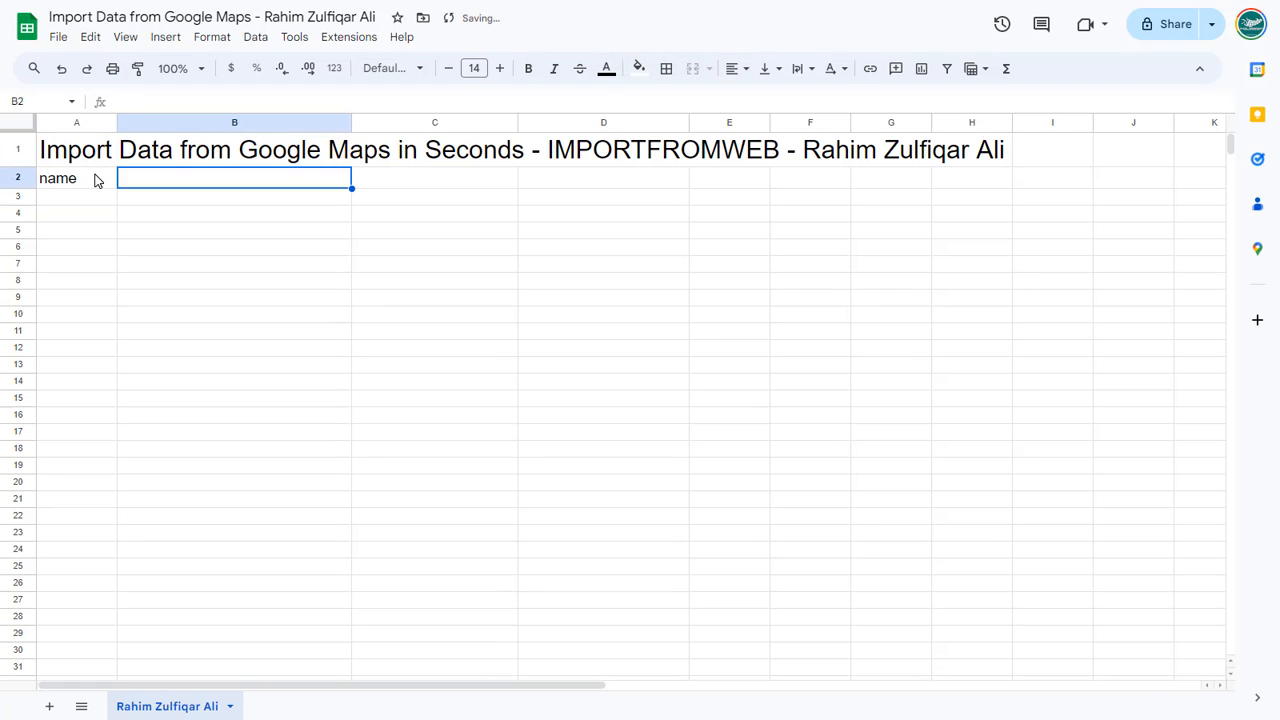
Enter address_1, address_2 and phone_number in B2:D2, then select A3
type("address_1")
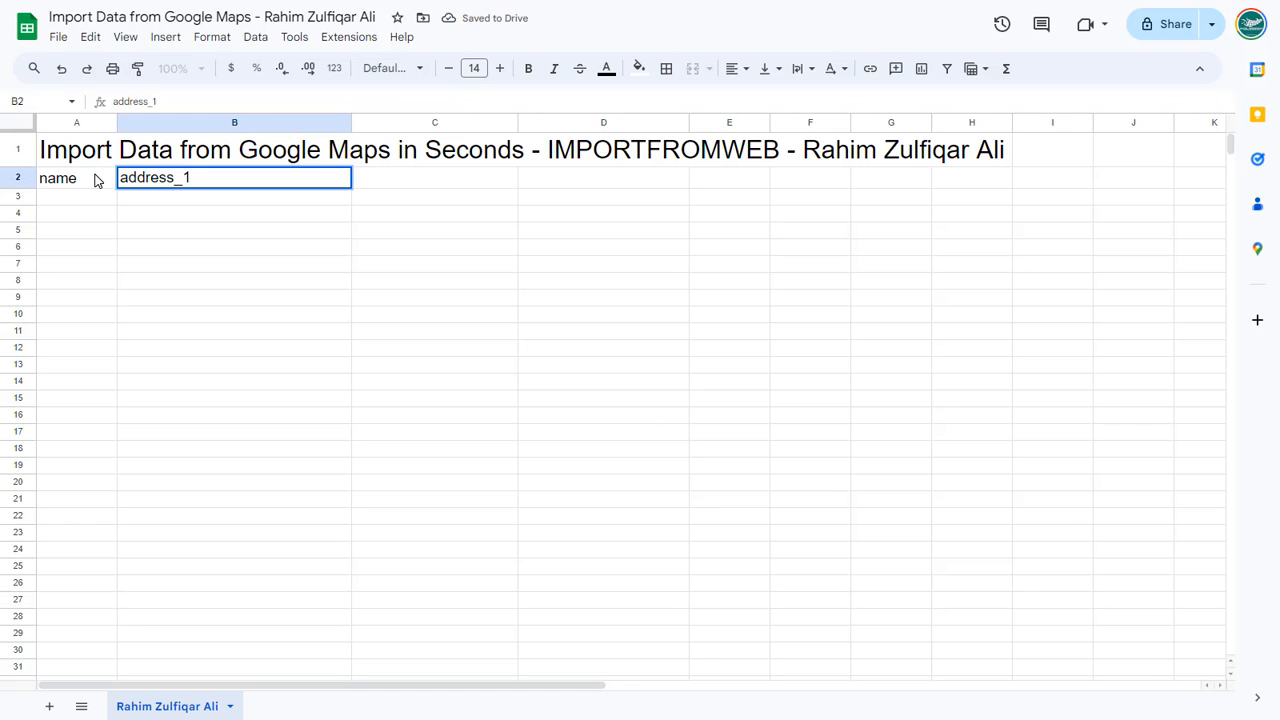
type("address_2")
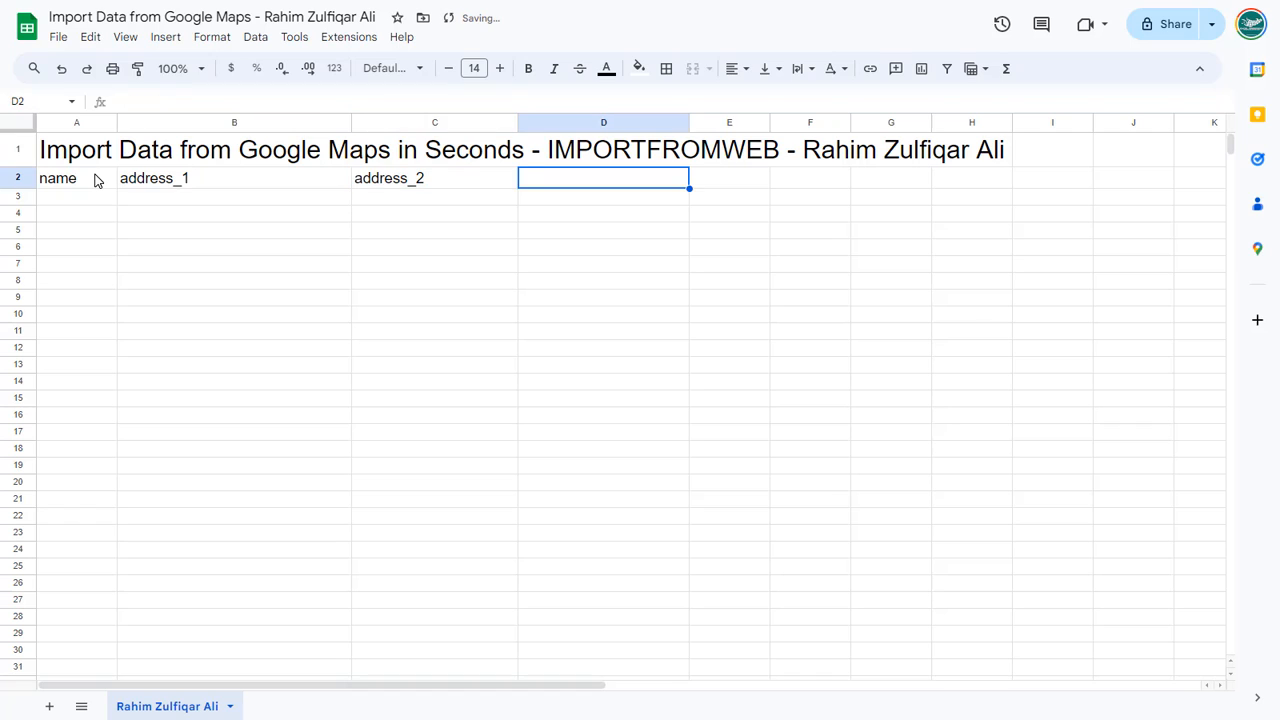
type("phone_number")
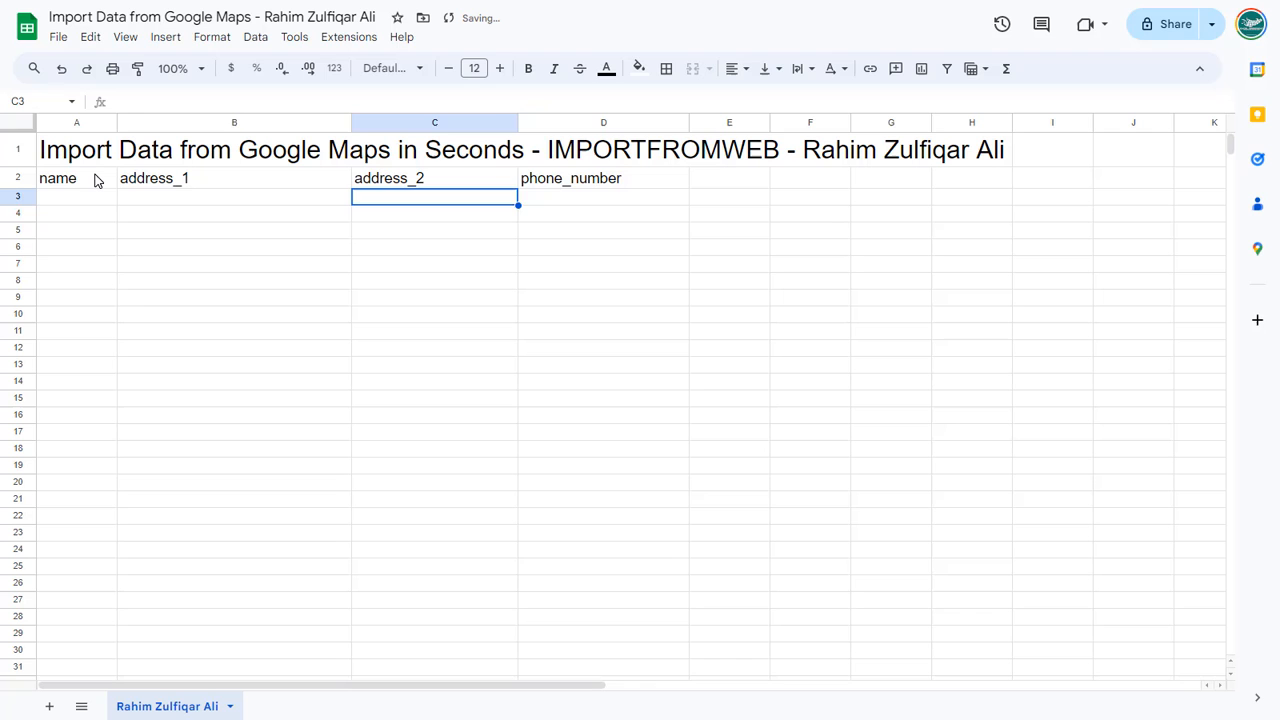
left_click(76, 195)
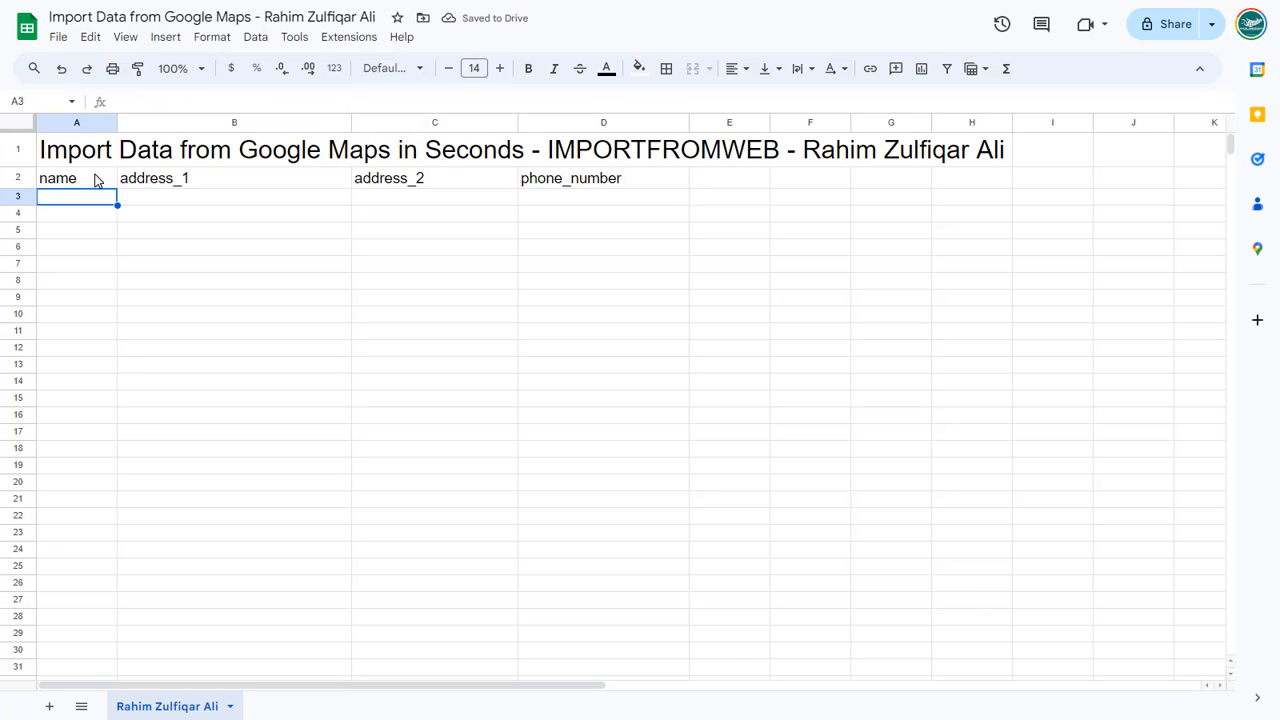
Enter =IMPORTFROMWEB in A3 with the pasted Maps URL and A2:D2 headings
type("=")
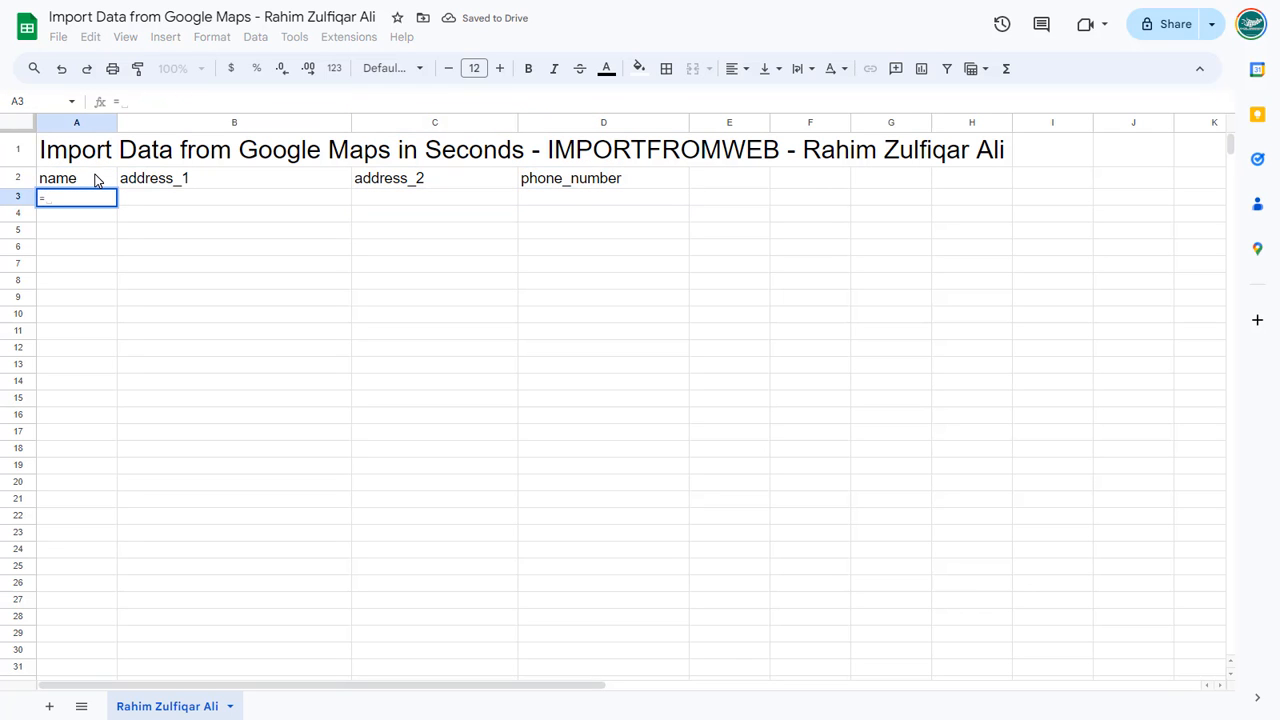
type("i")
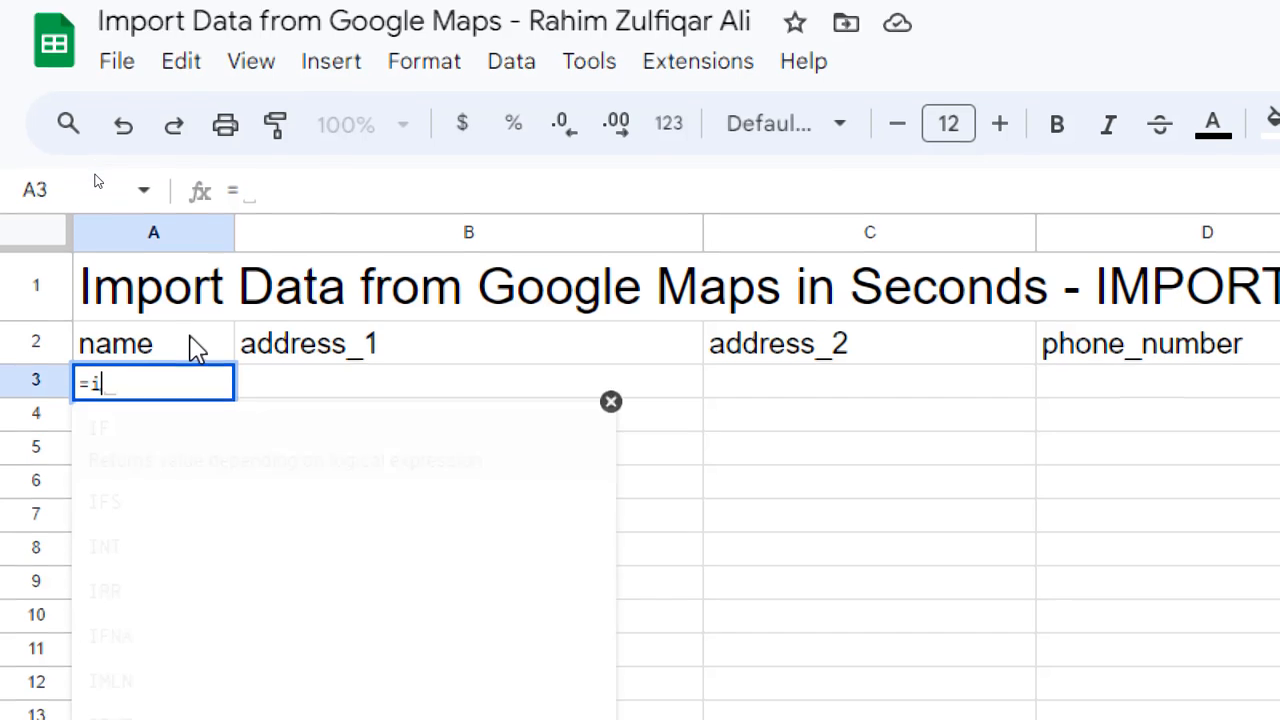
type("mportfro")
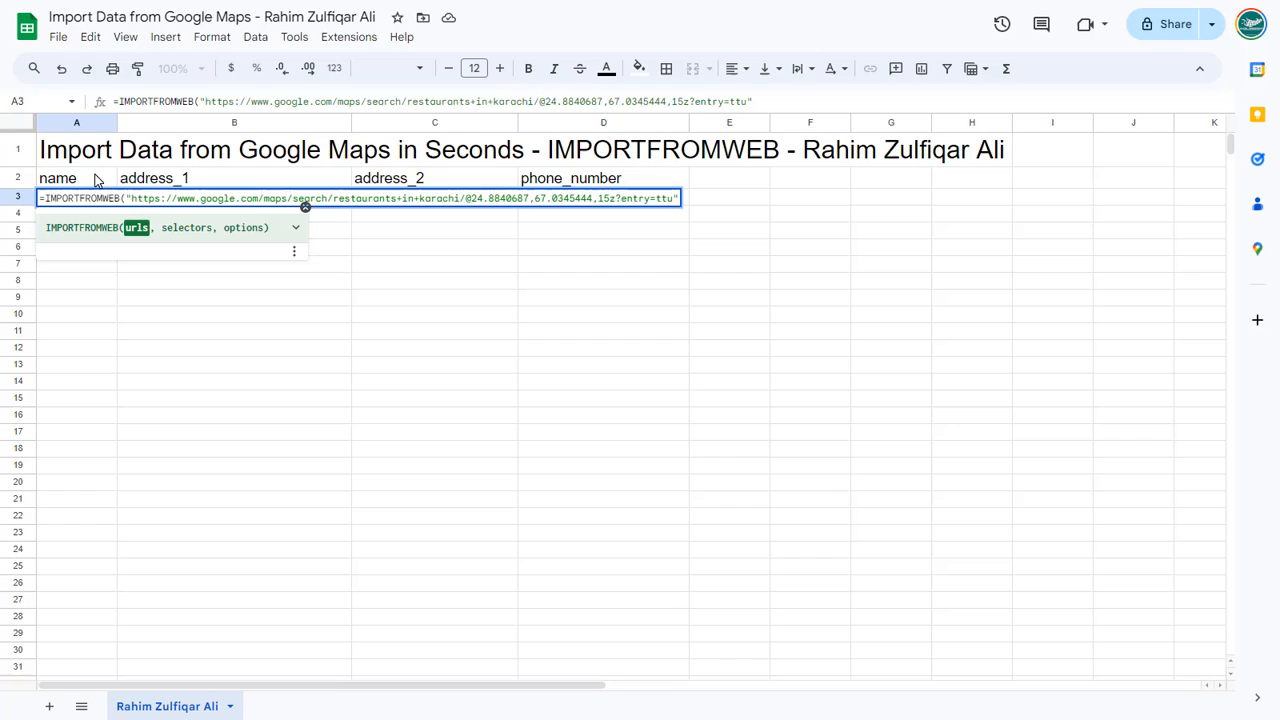
type(",")
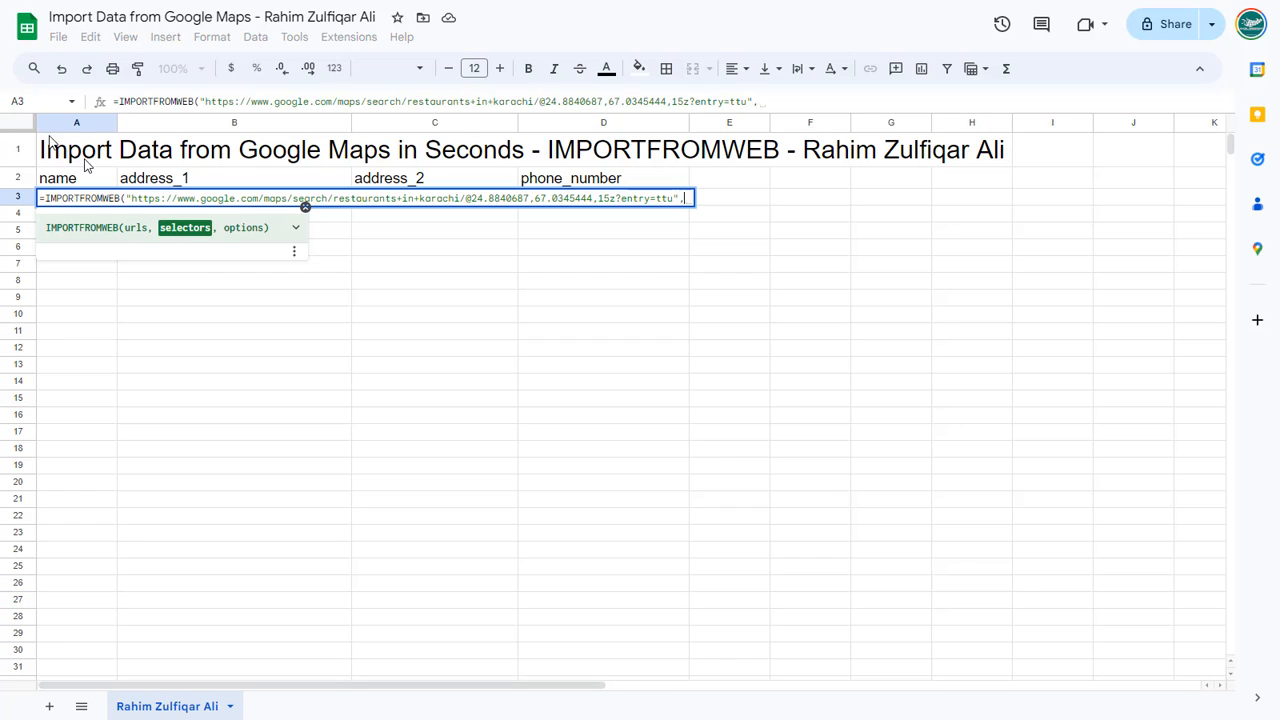
left_click(76, 178)
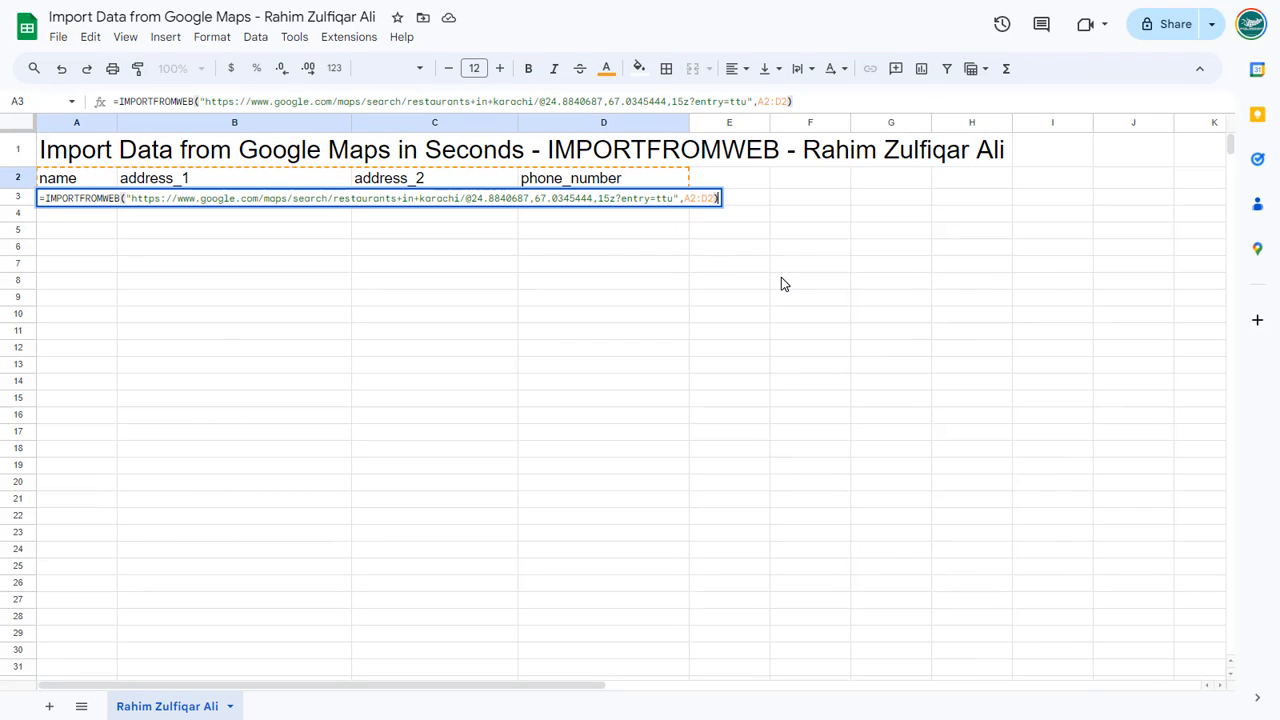
key("Return")
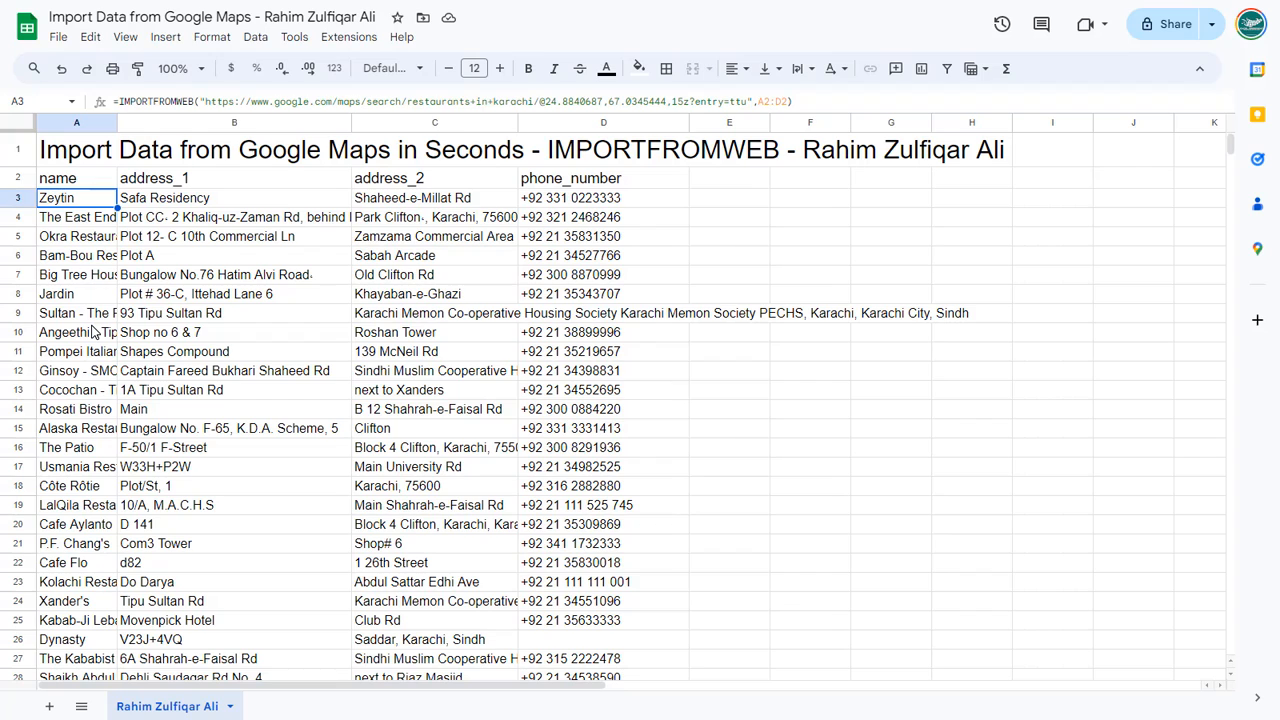
mouse_move(116, 123)
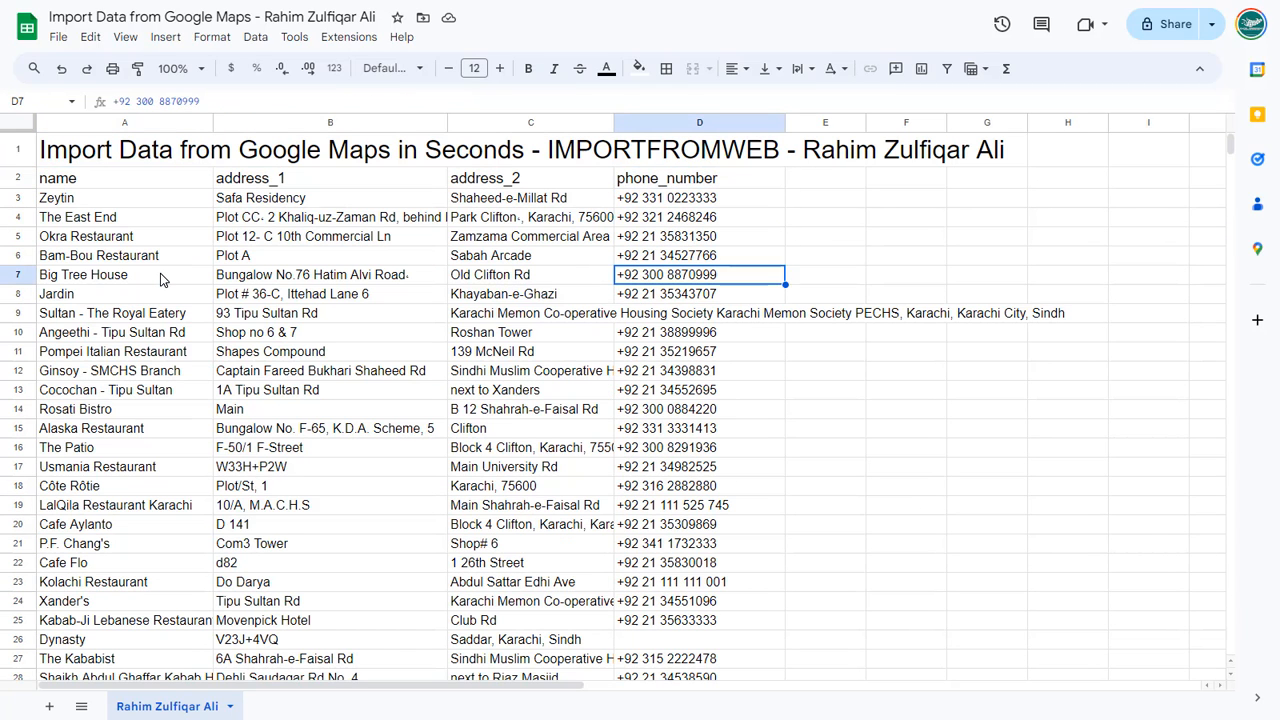
Select the Big Tree House name in the widened name column
left_click(124, 274)
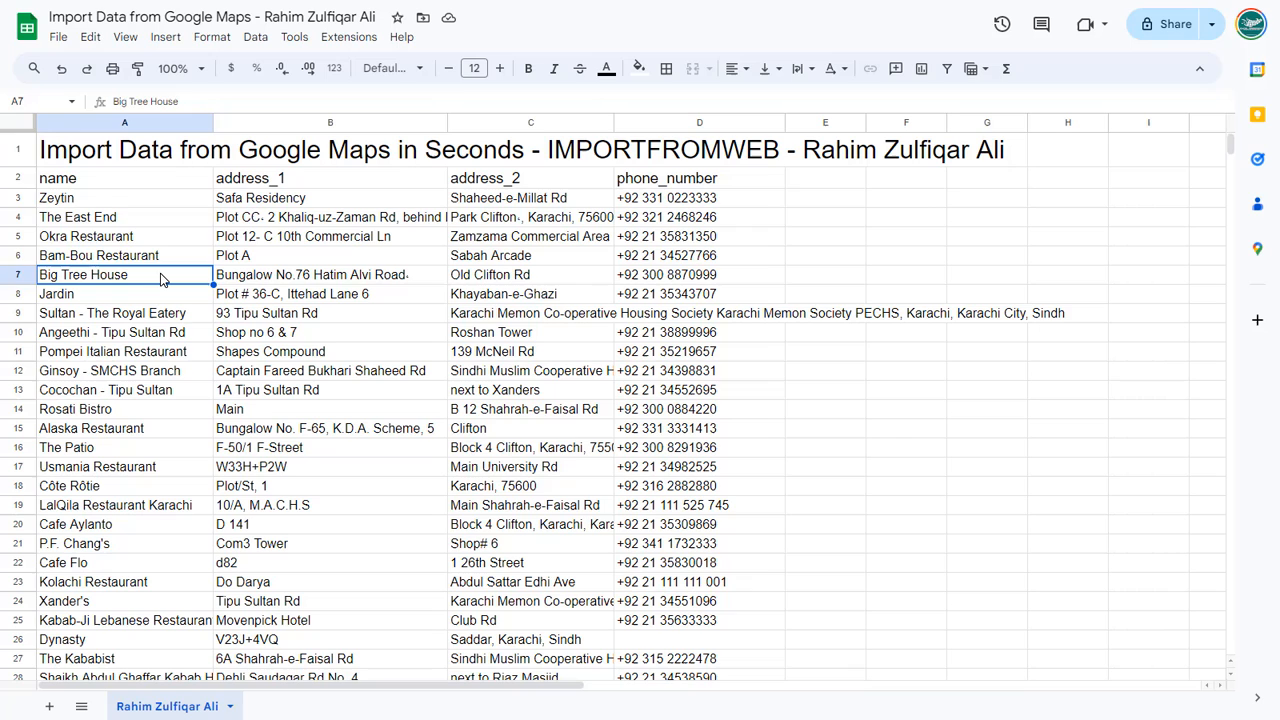
Back on Google Maps, overwrite the restaurants query with 'ca institutes in karachi'
left_click(124, 197)
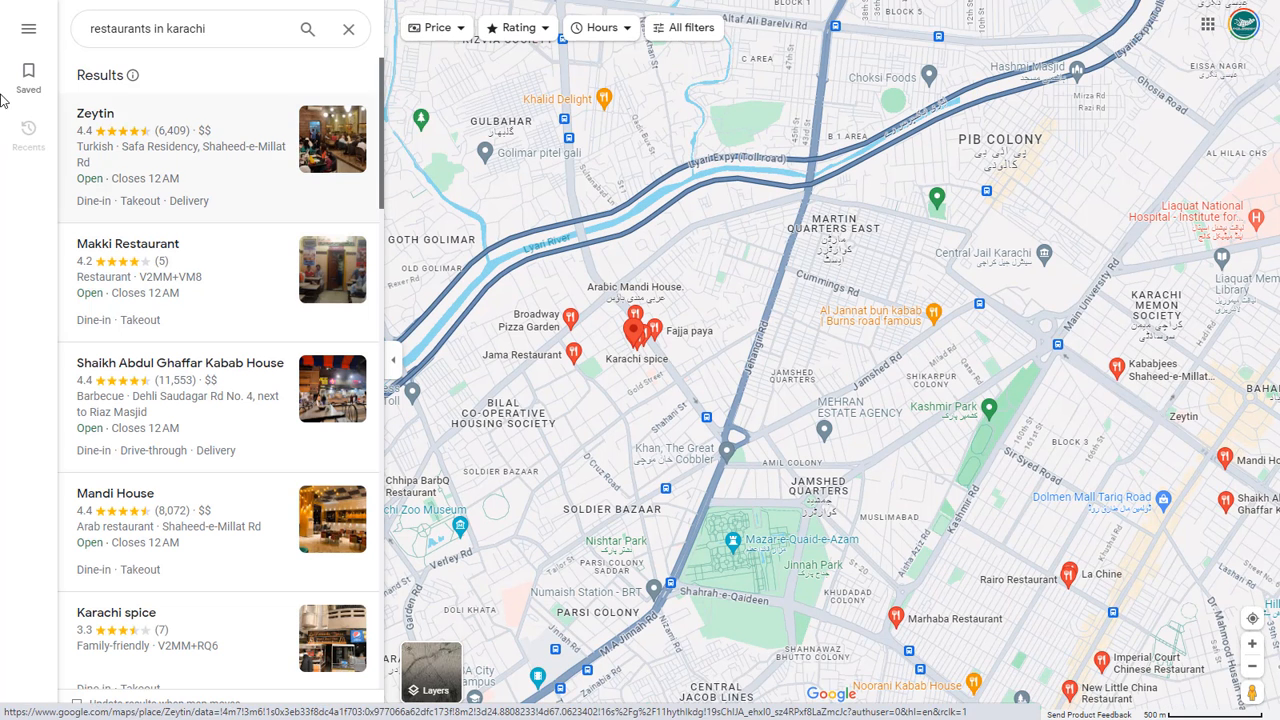
left_click(180, 28)
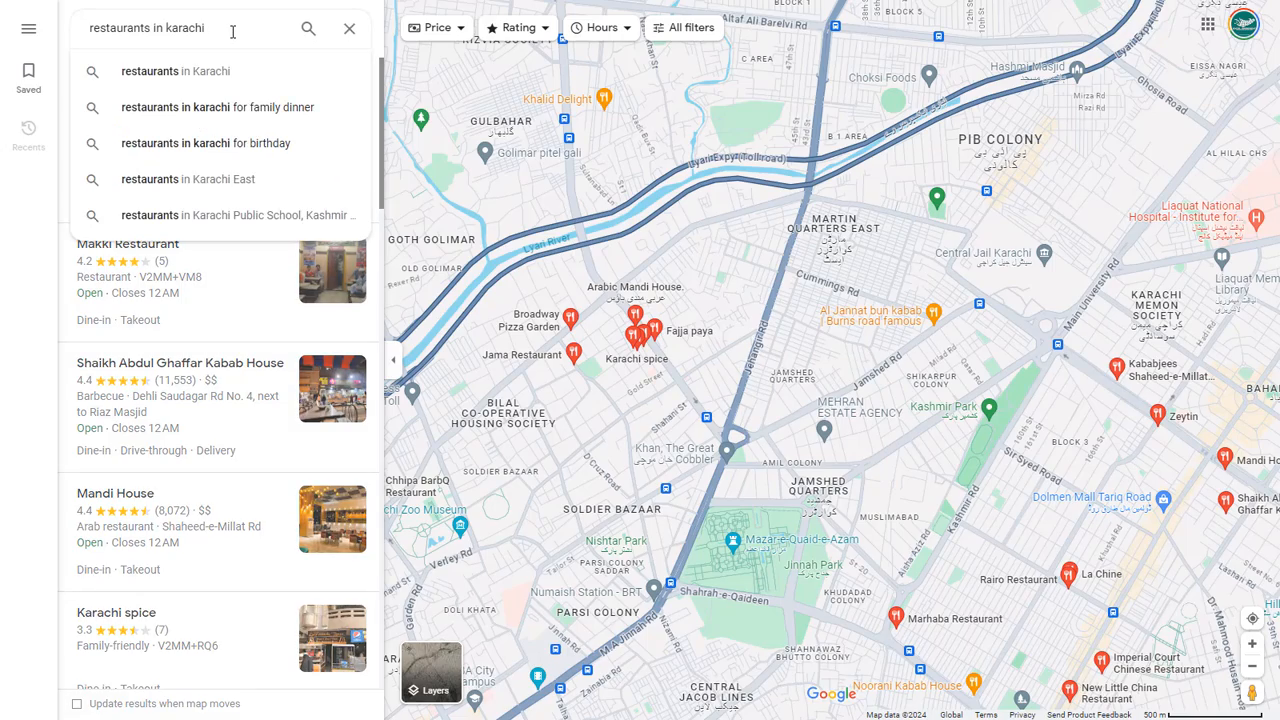
triple_click(147, 28)
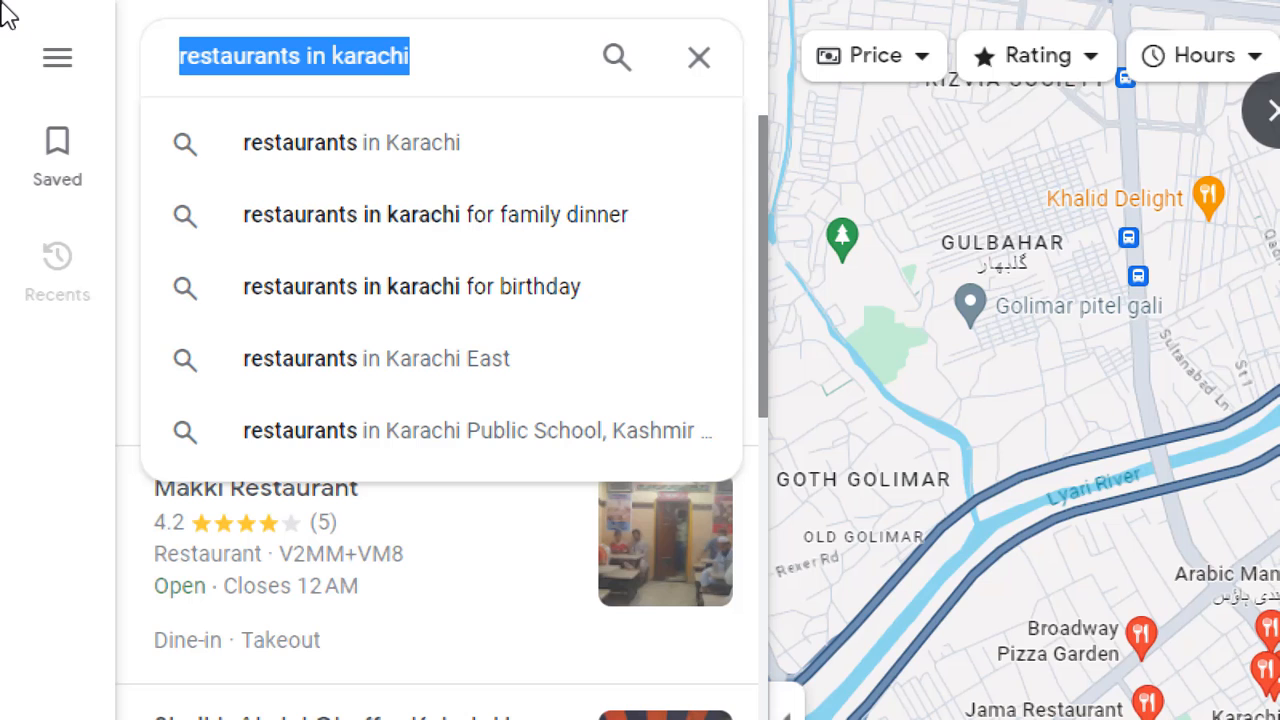
type("ca ins")
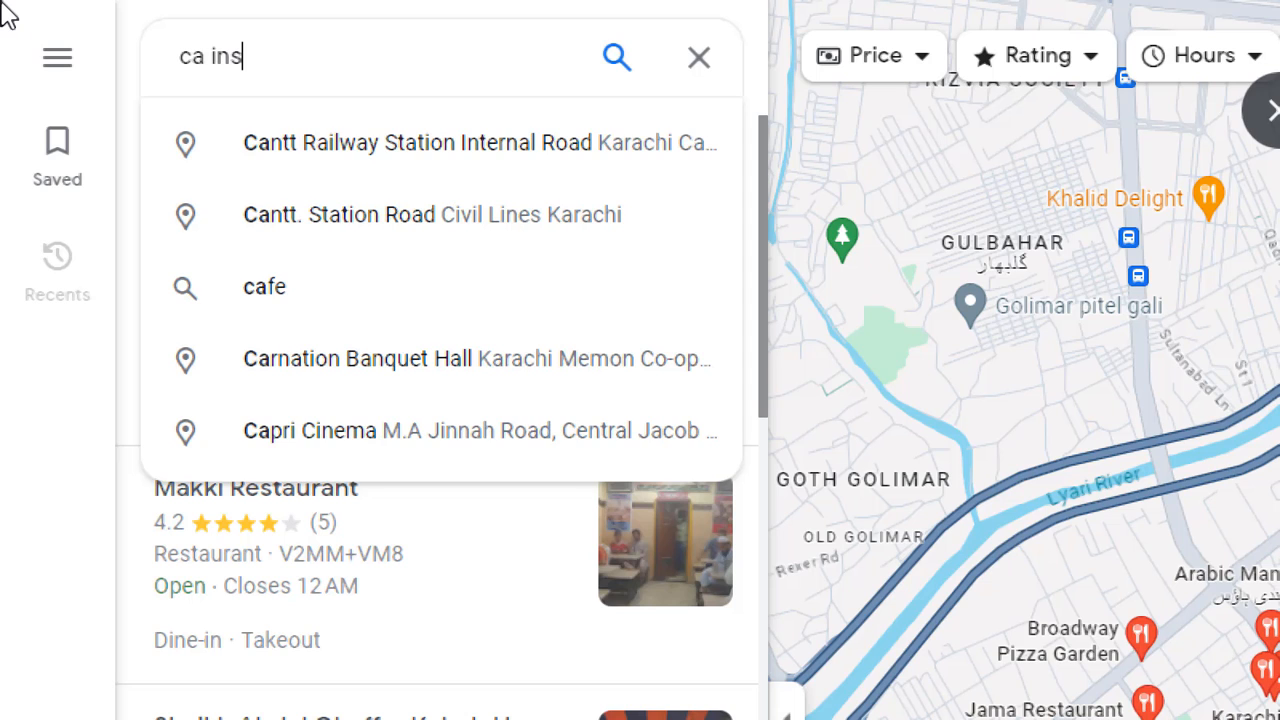
type("titut")
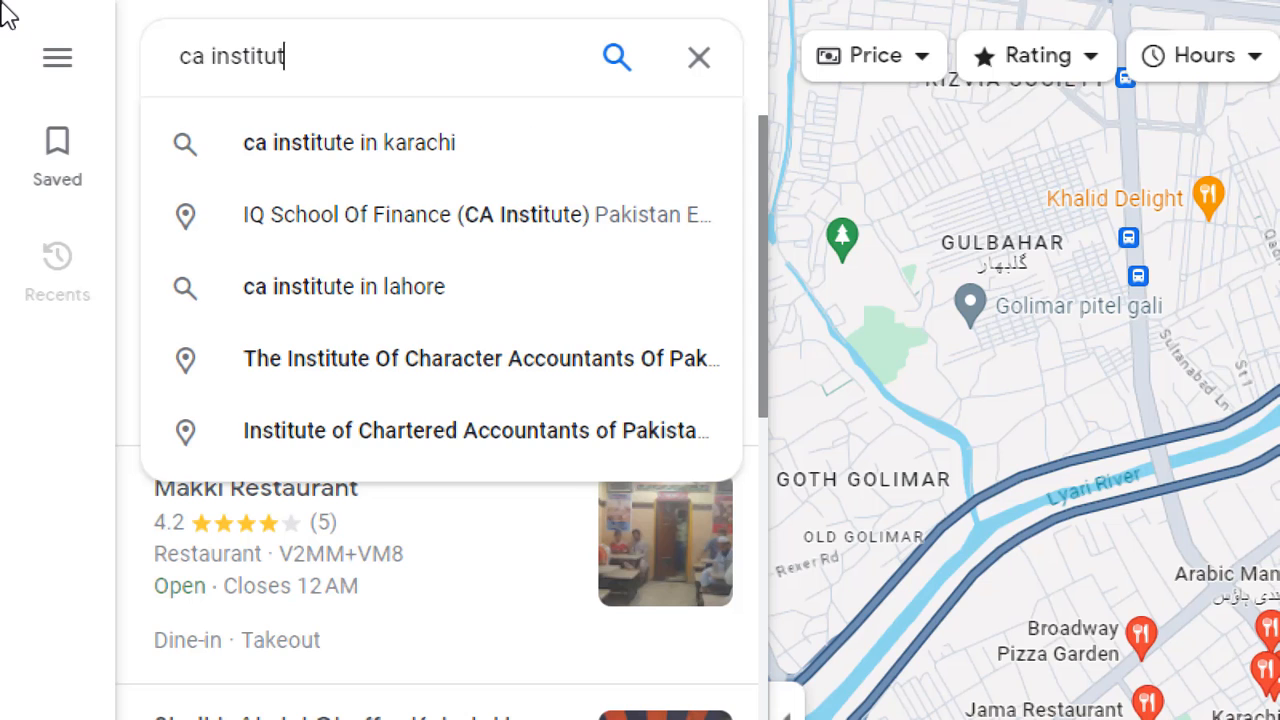
type("es in karachi")
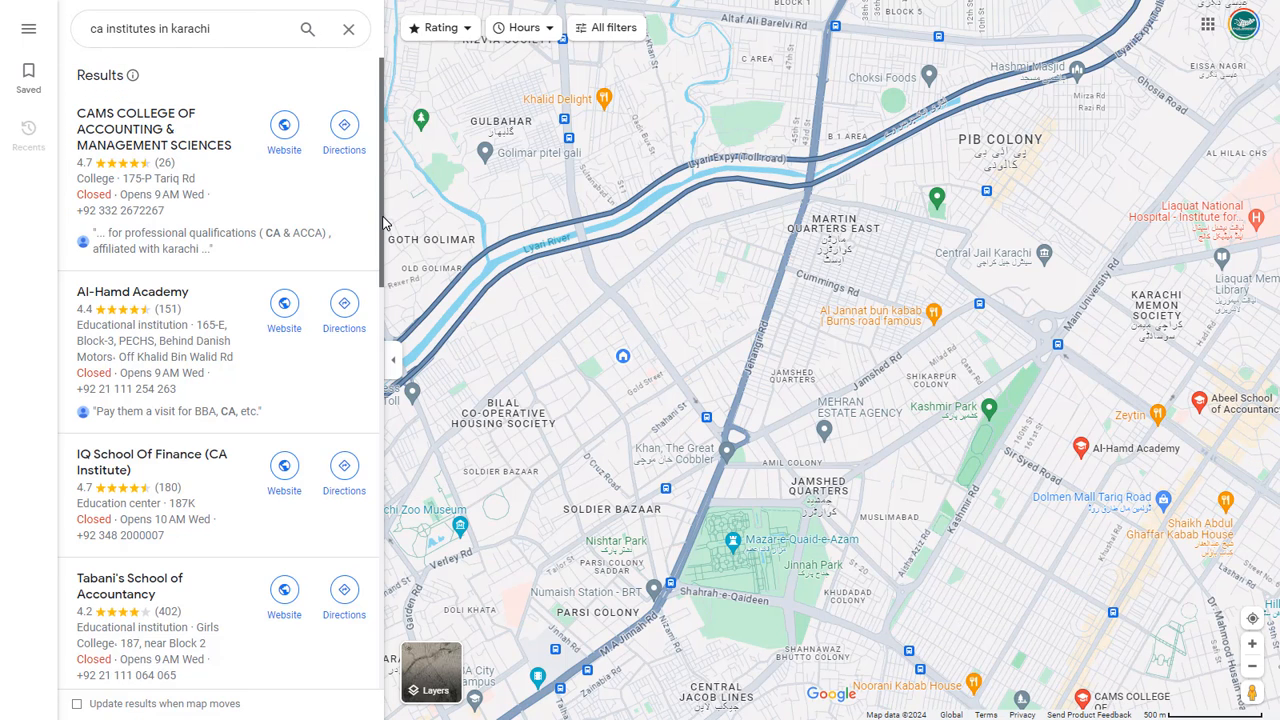
Scroll through the CA institute results and select the page URL to copy
scroll("down", 3)
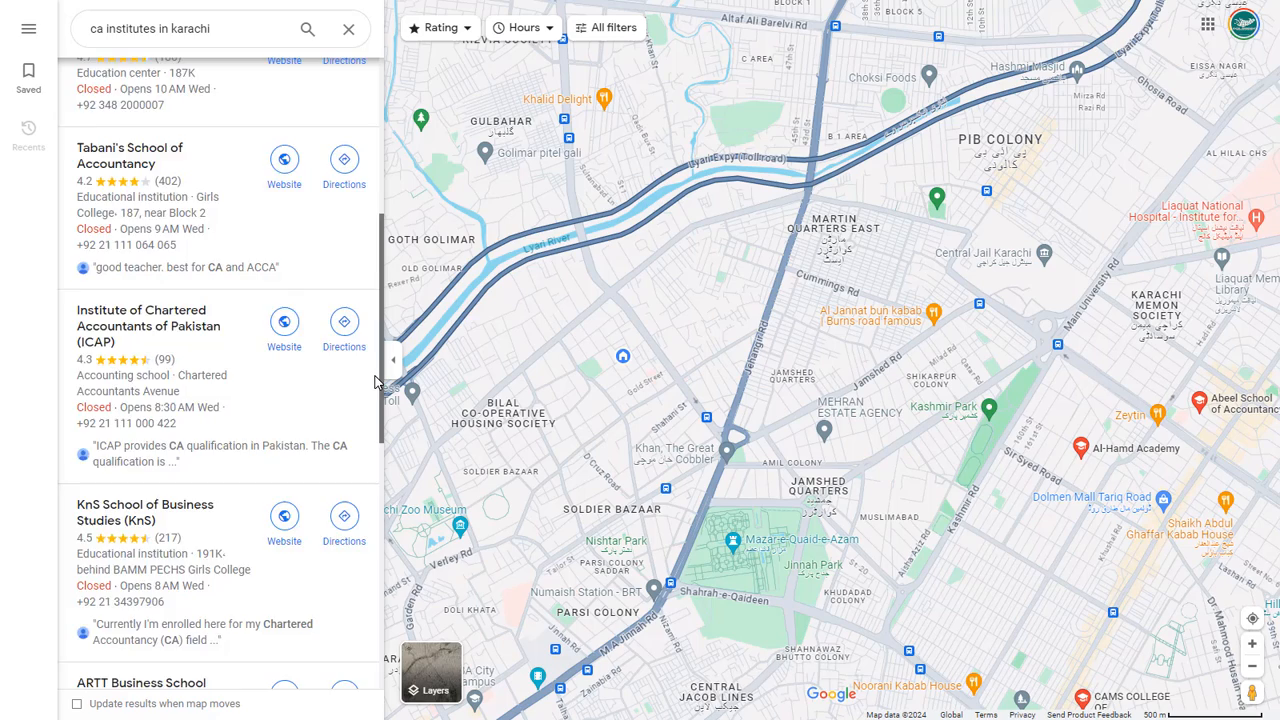
scroll("down", 3)
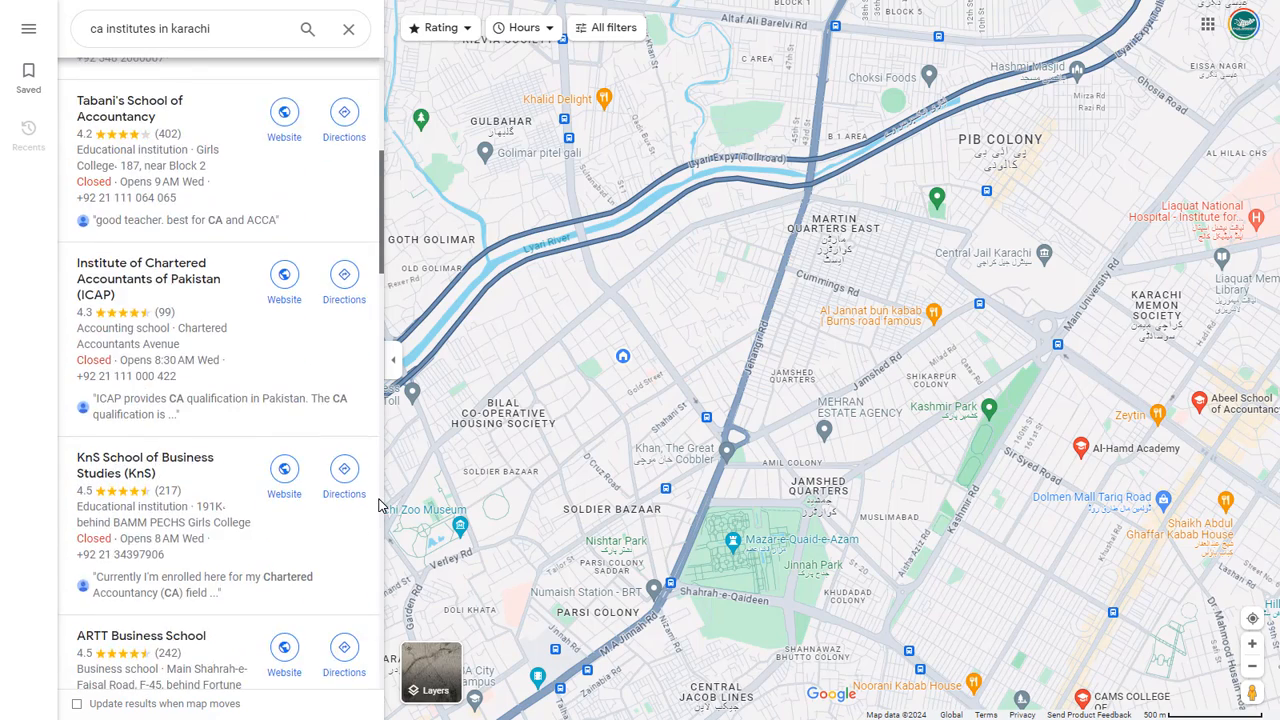
scroll("up", 3)
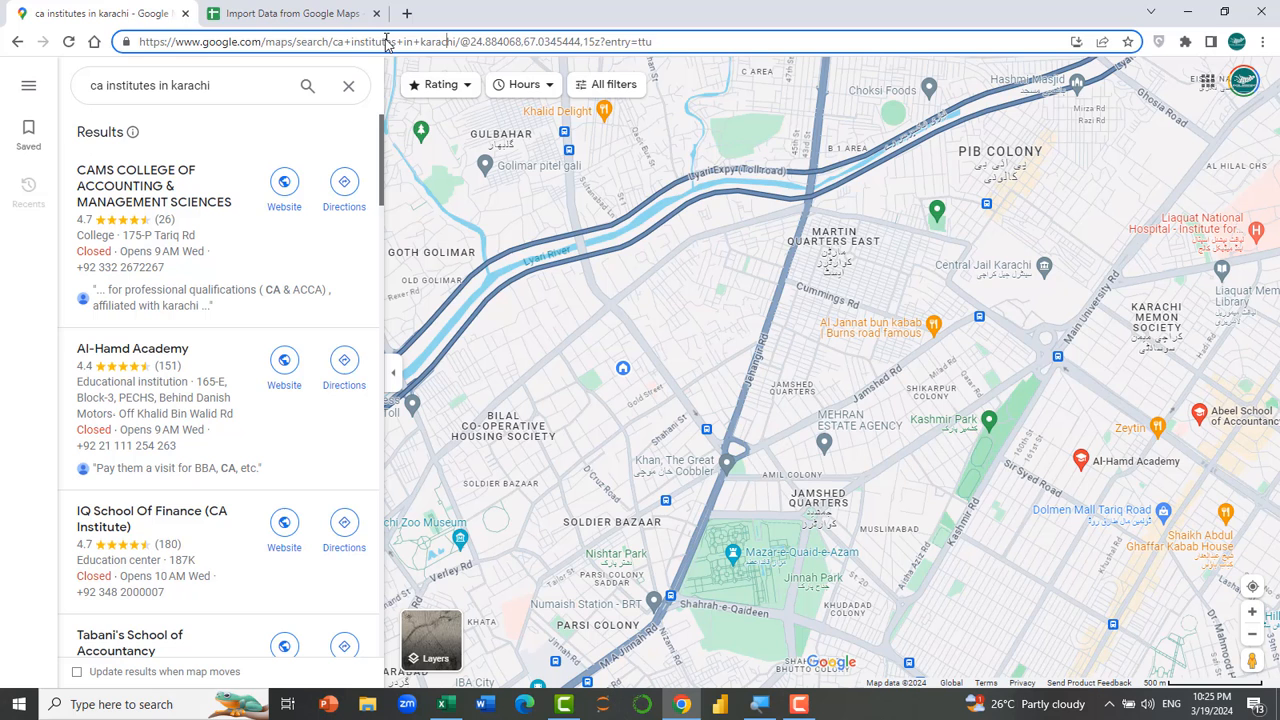
left_click(290, 13)
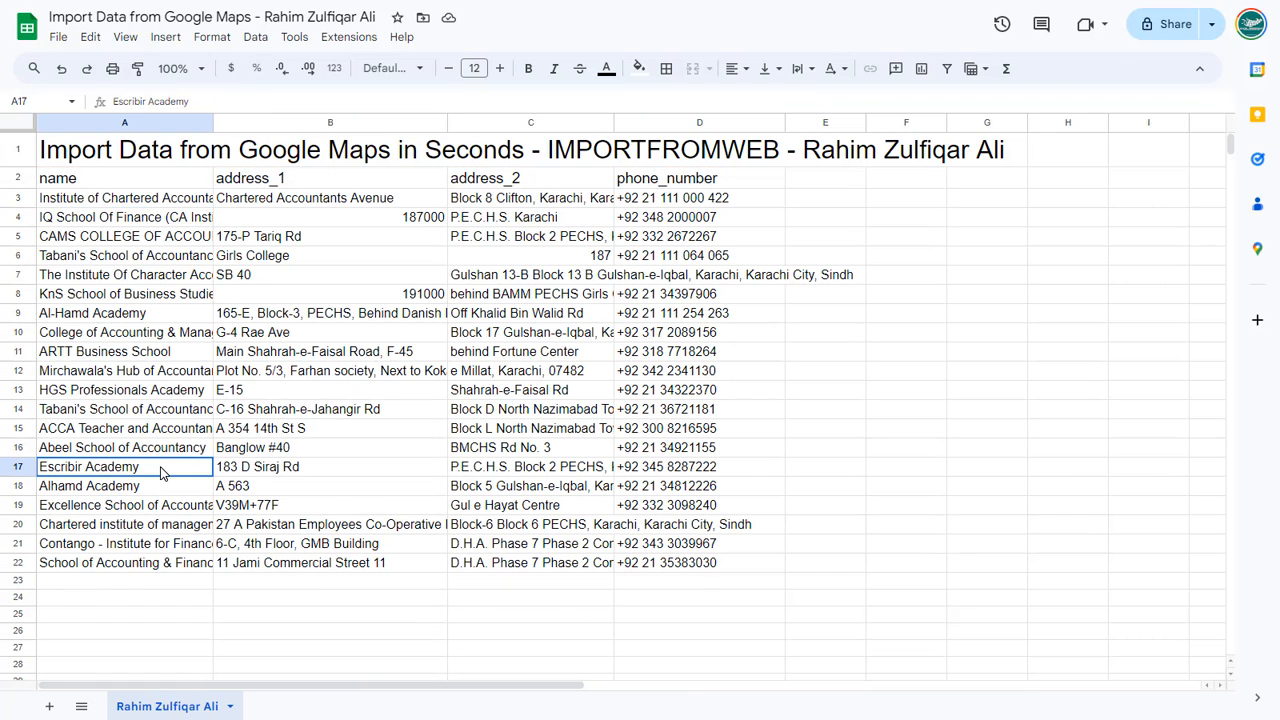
Check imported institute names, both address columns and the A3 IMPORTFROMWEB formula
left_click(126, 255)
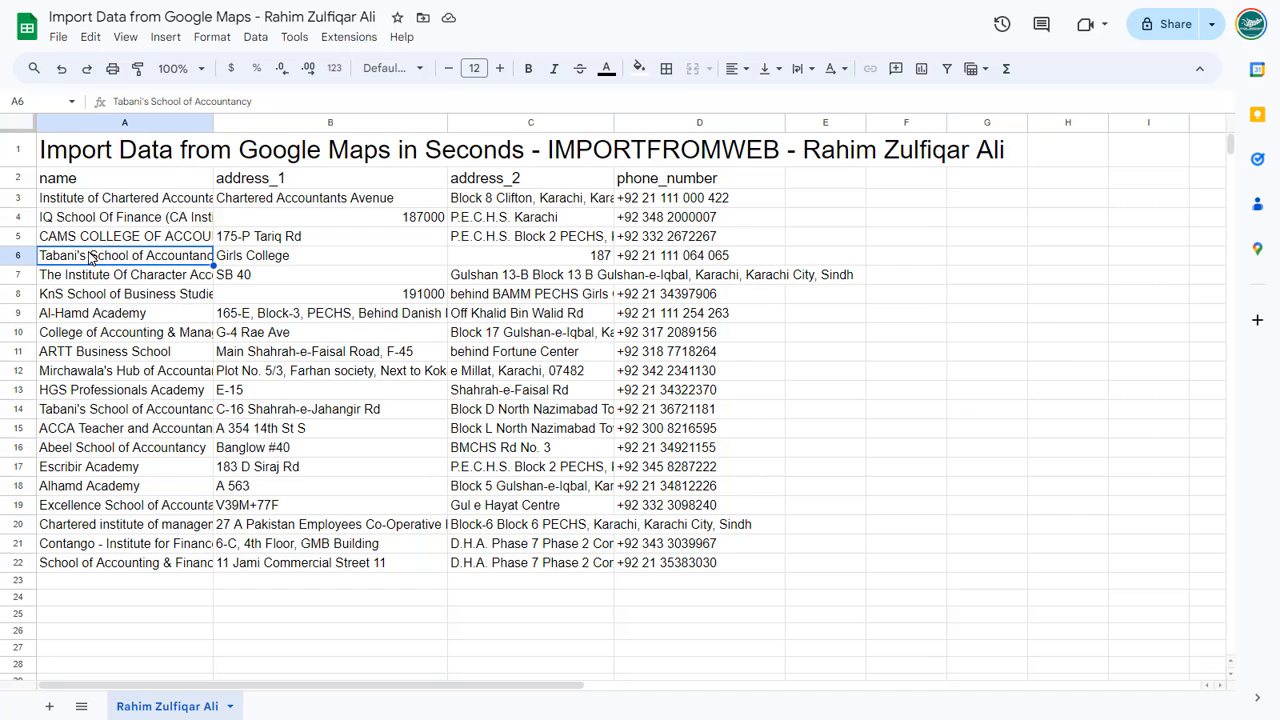
left_click(125, 428)
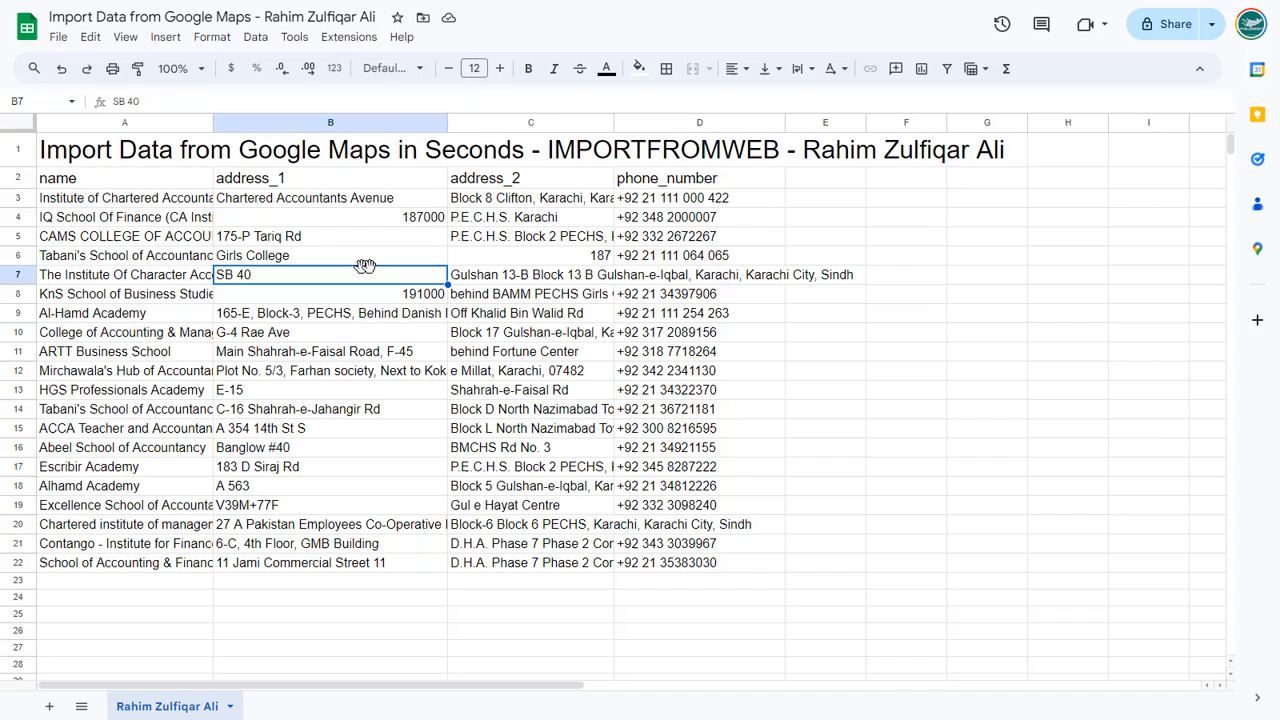
left_click(530, 408)
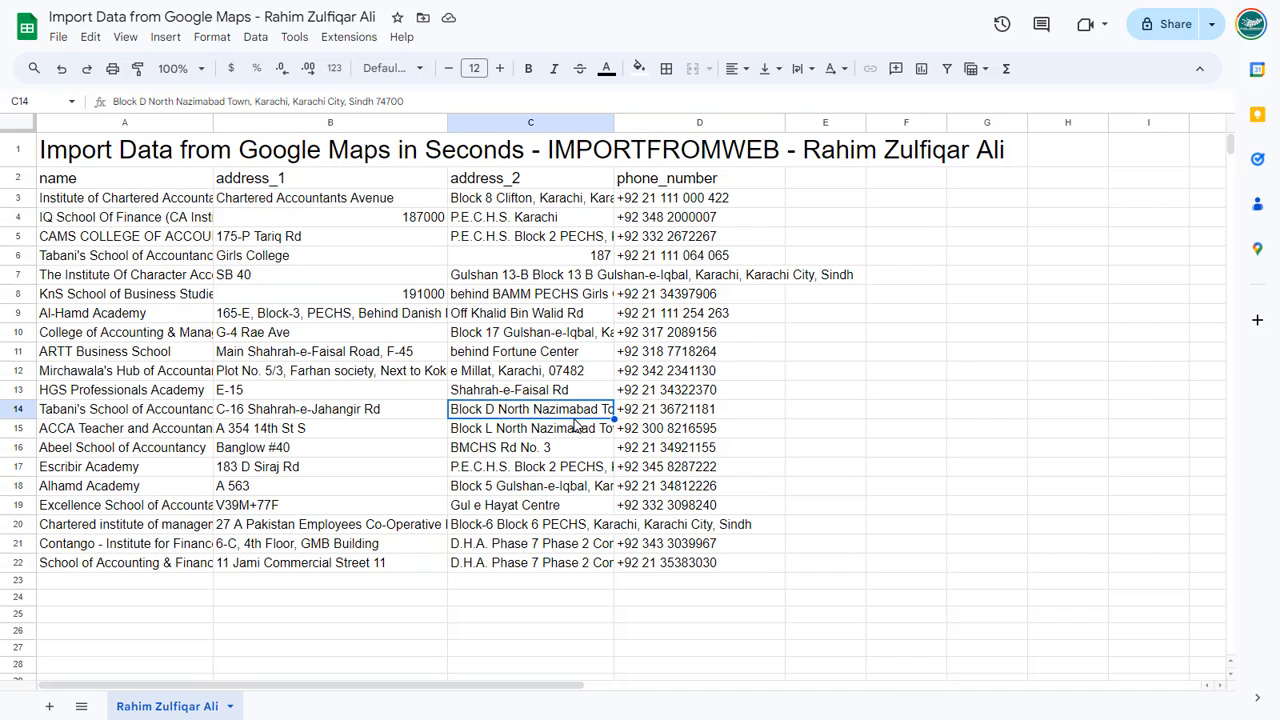
left_click(124, 197)
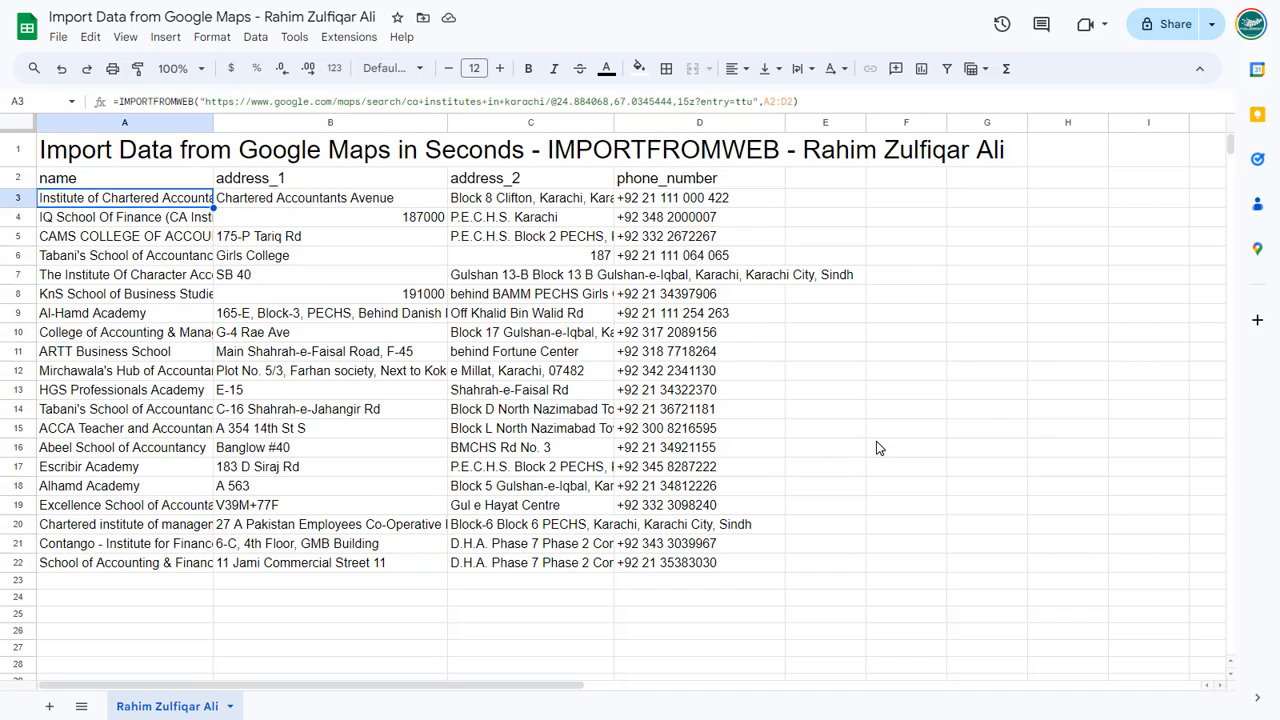
mouse_move(218, 175)
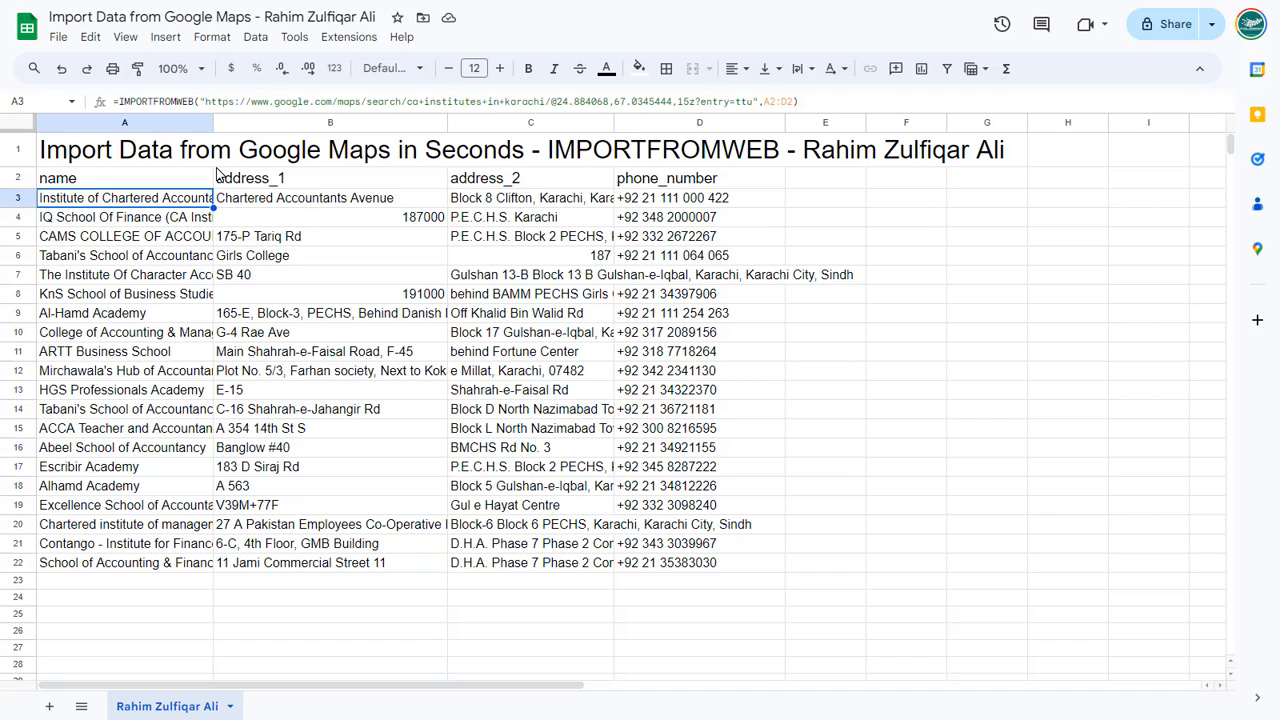
mouse_move(290, 28)
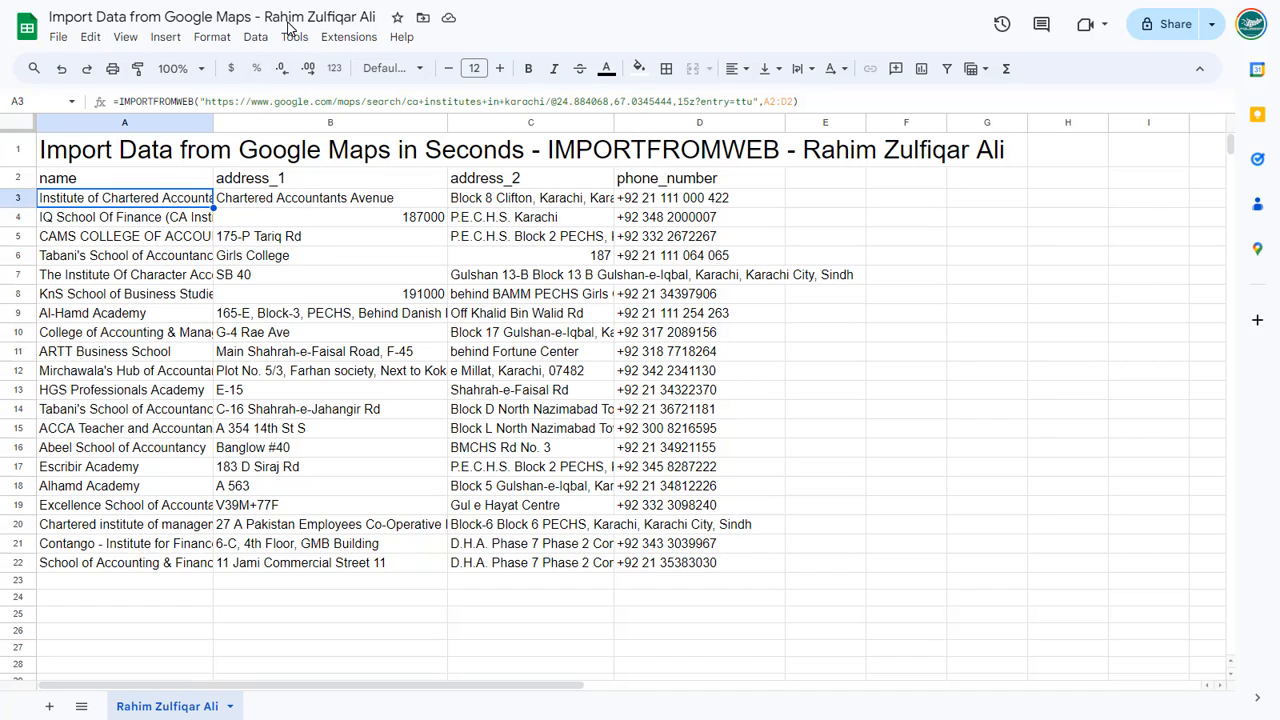
Open the Extensions menu to reach Get add-ons
left_click(349, 37)
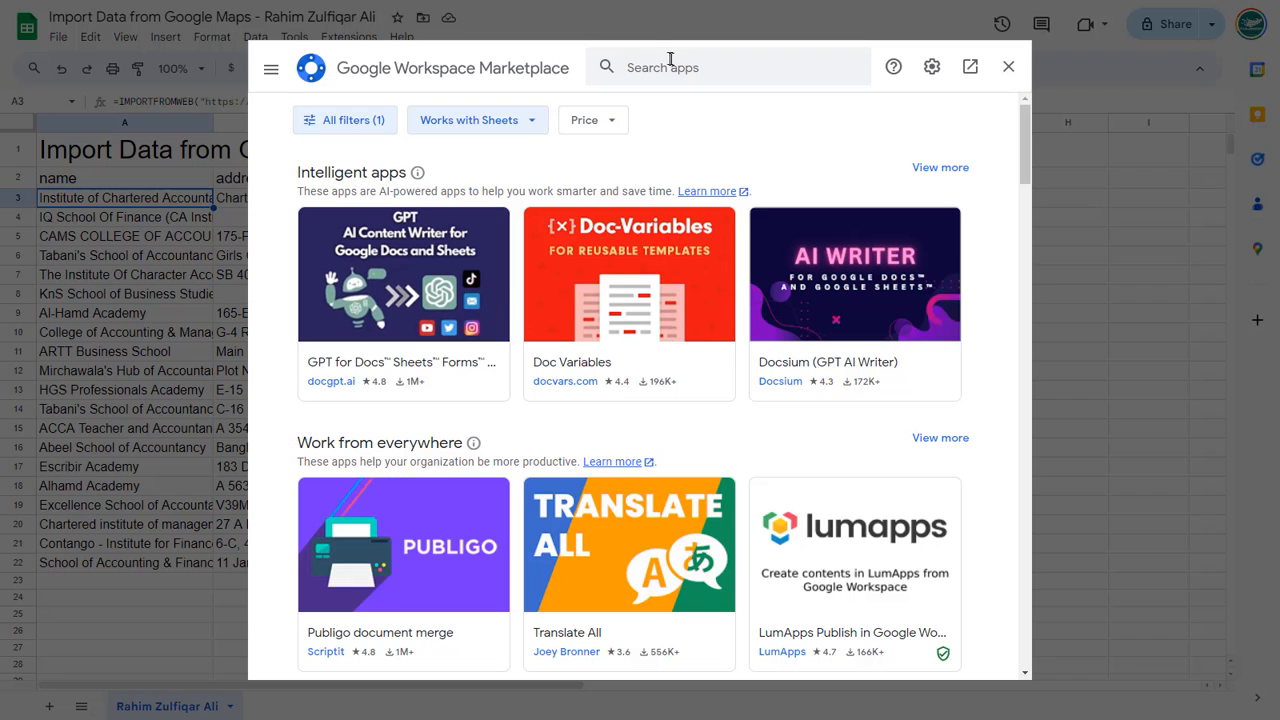
Find the already-installed ImportFromWeb listing, then close the Marketplace
type("importfr")
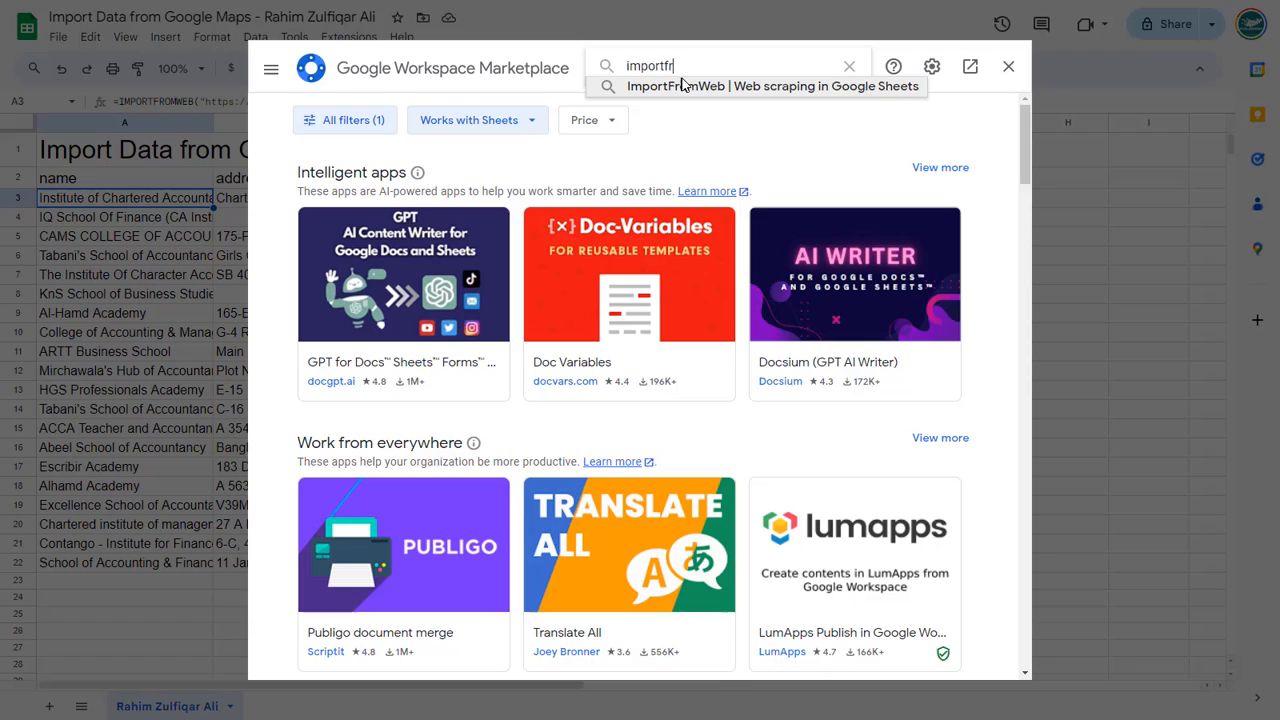
left_click(770, 86)
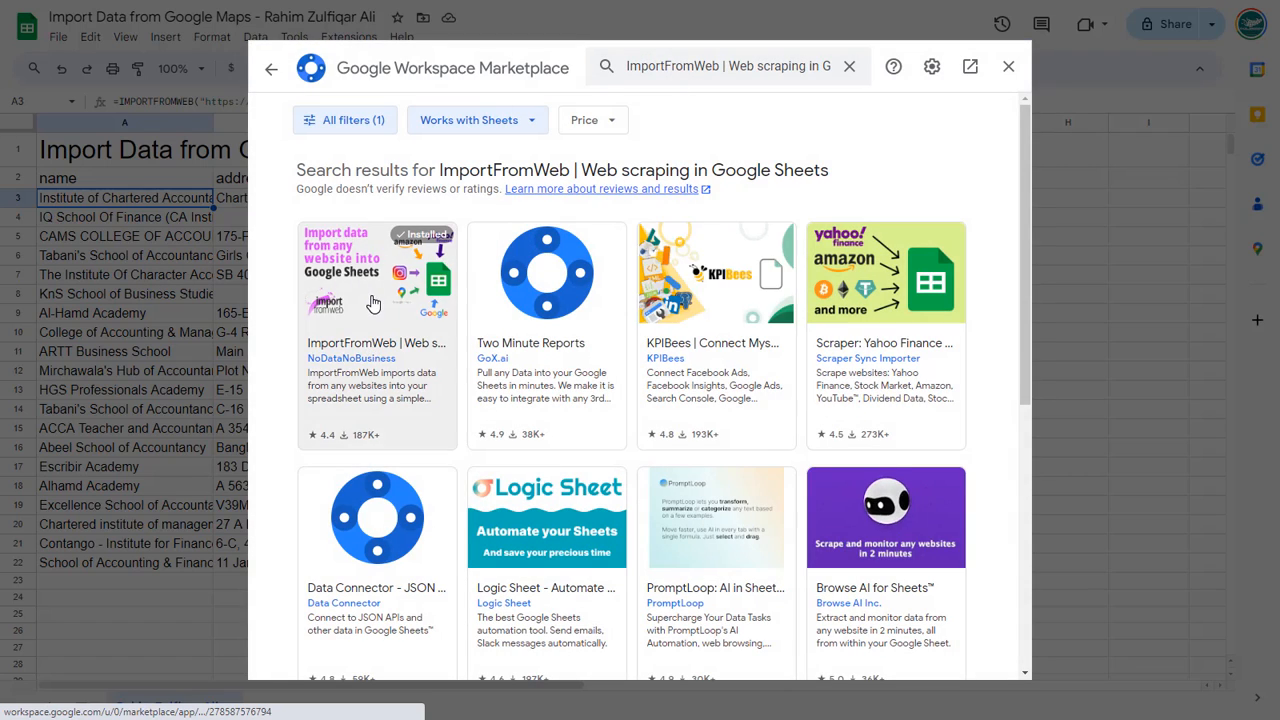
left_click(376, 335)
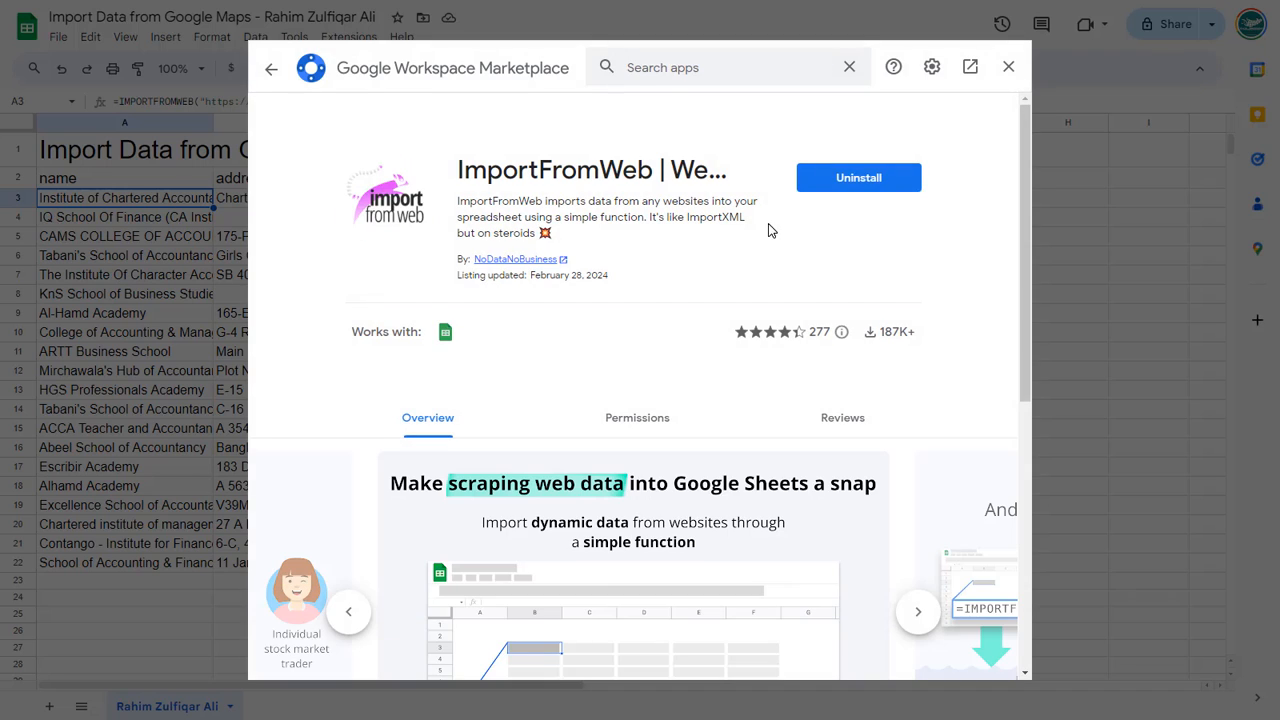
mouse_move(843, 226)
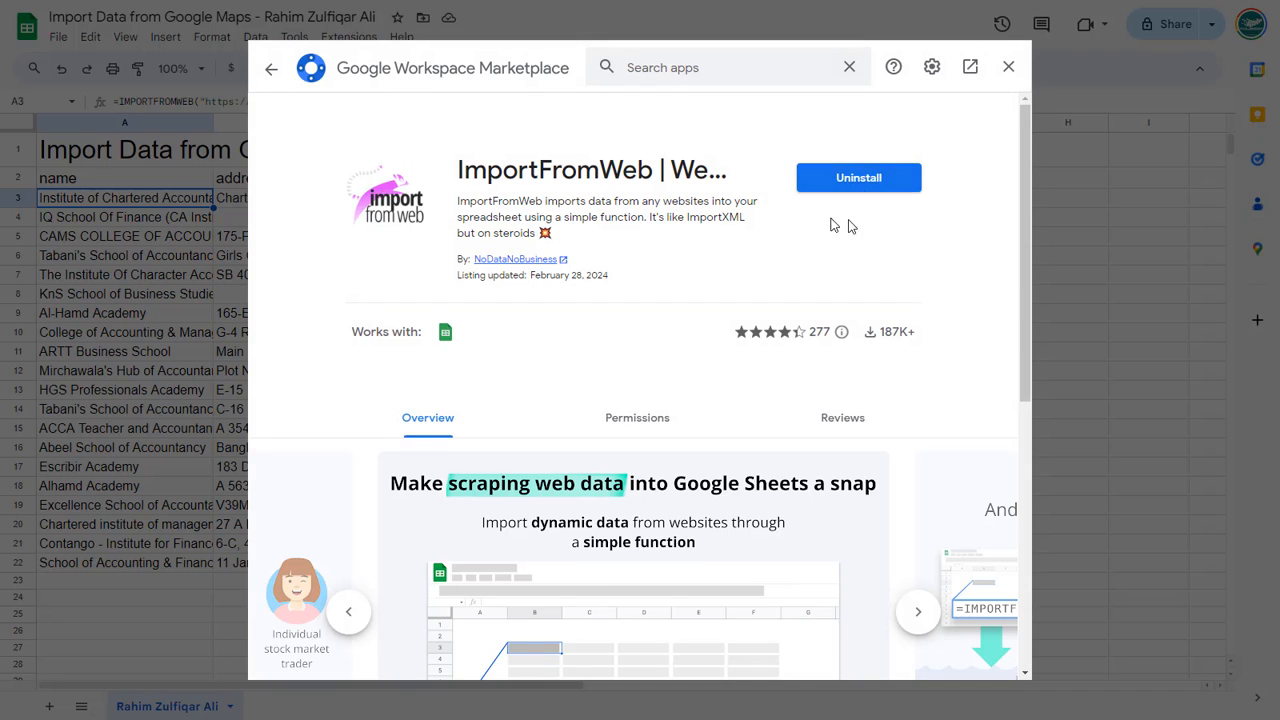
mouse_move(855, 190)
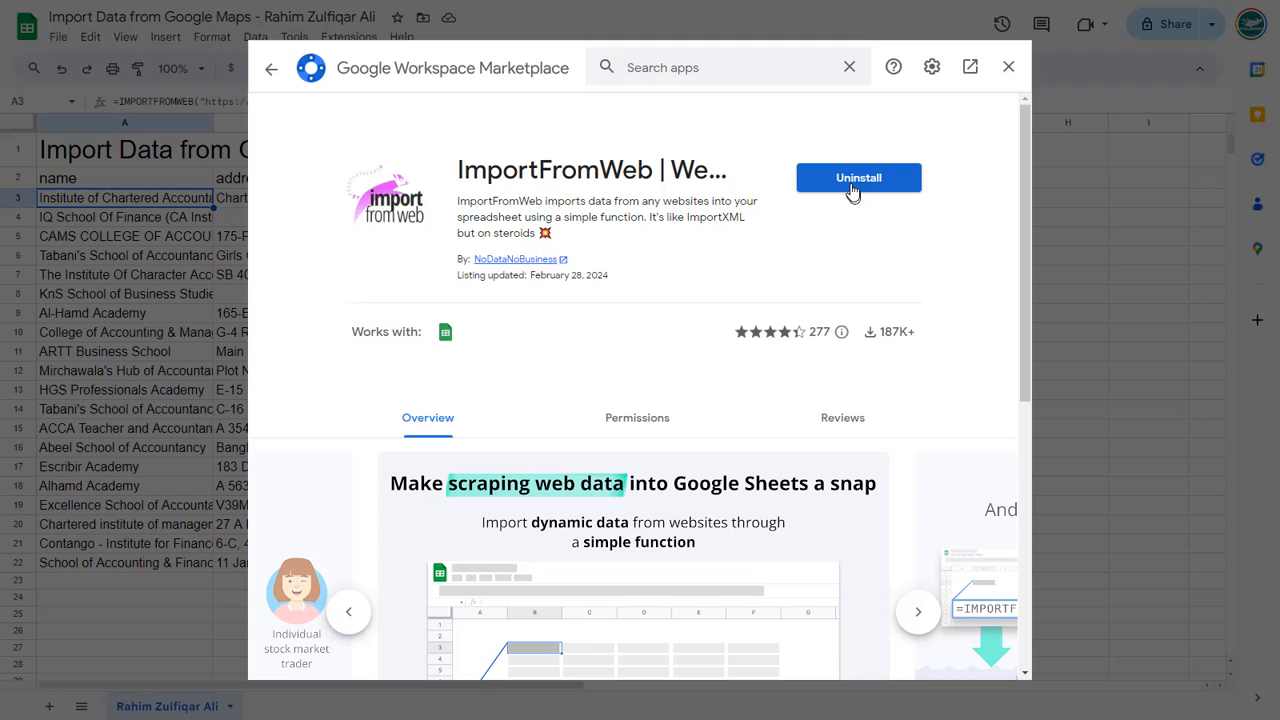
mouse_move(843, 219)
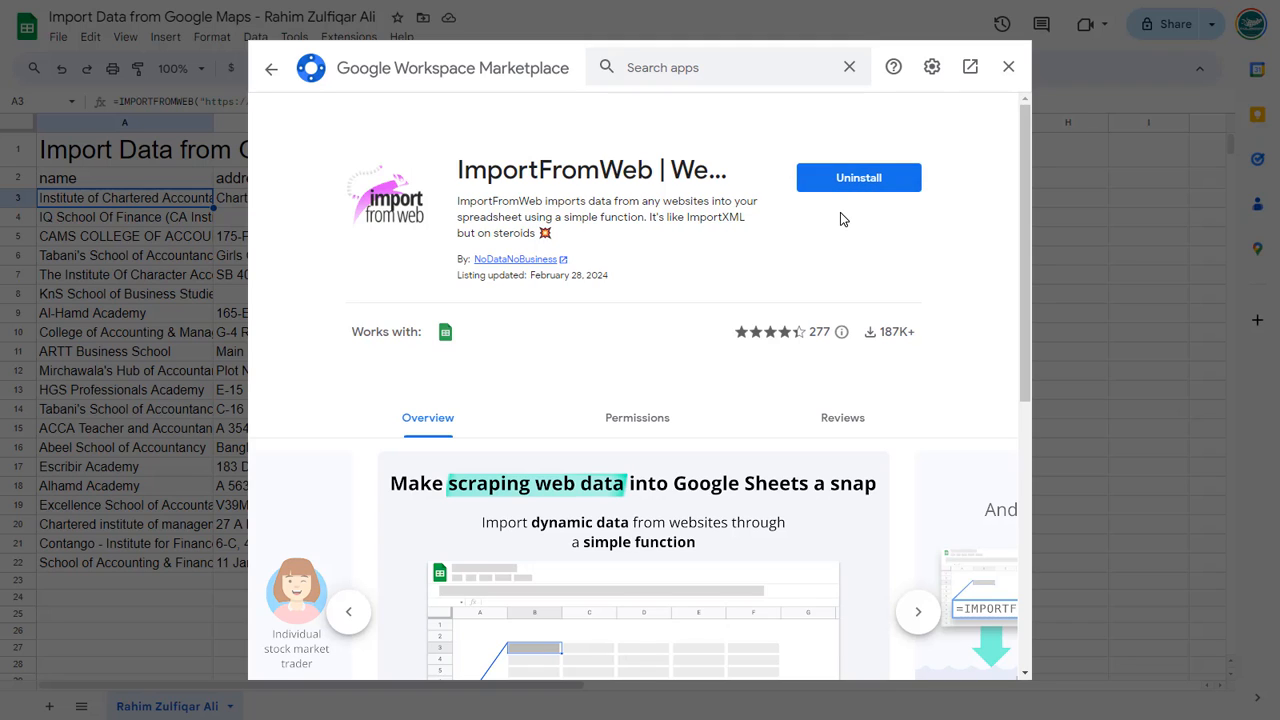
mouse_move(970, 67)
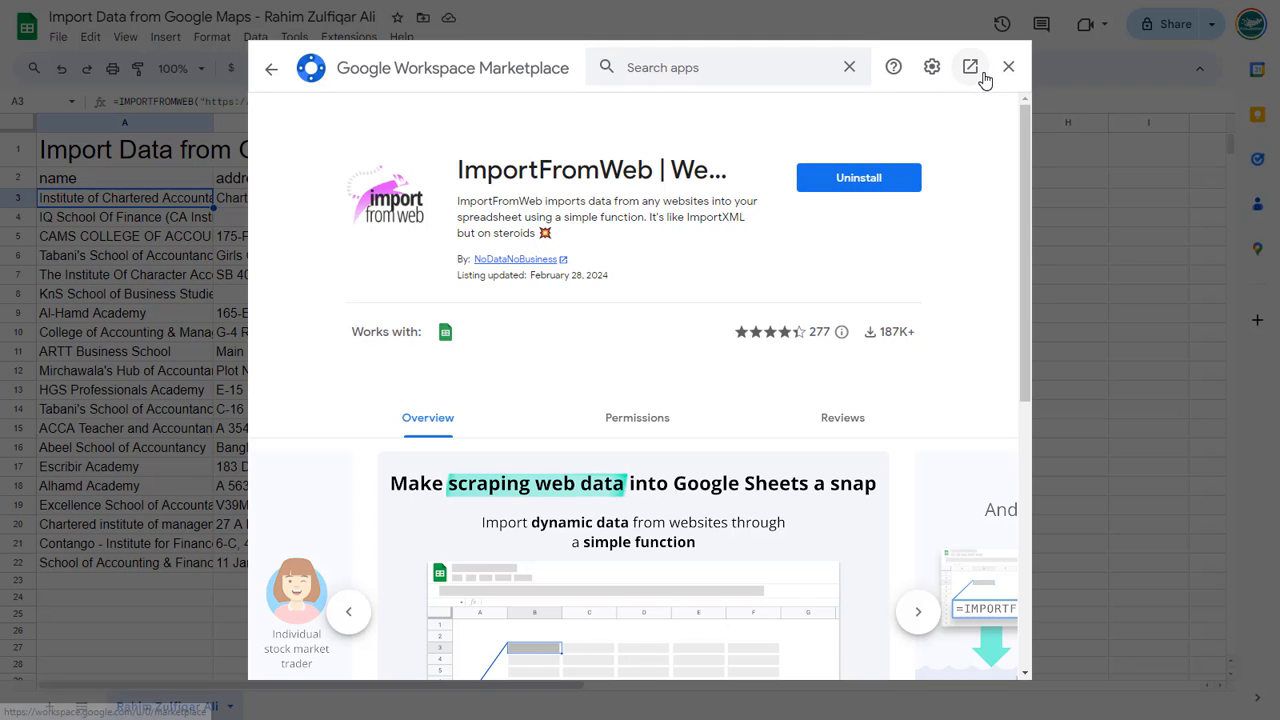
left_click(1008, 66)
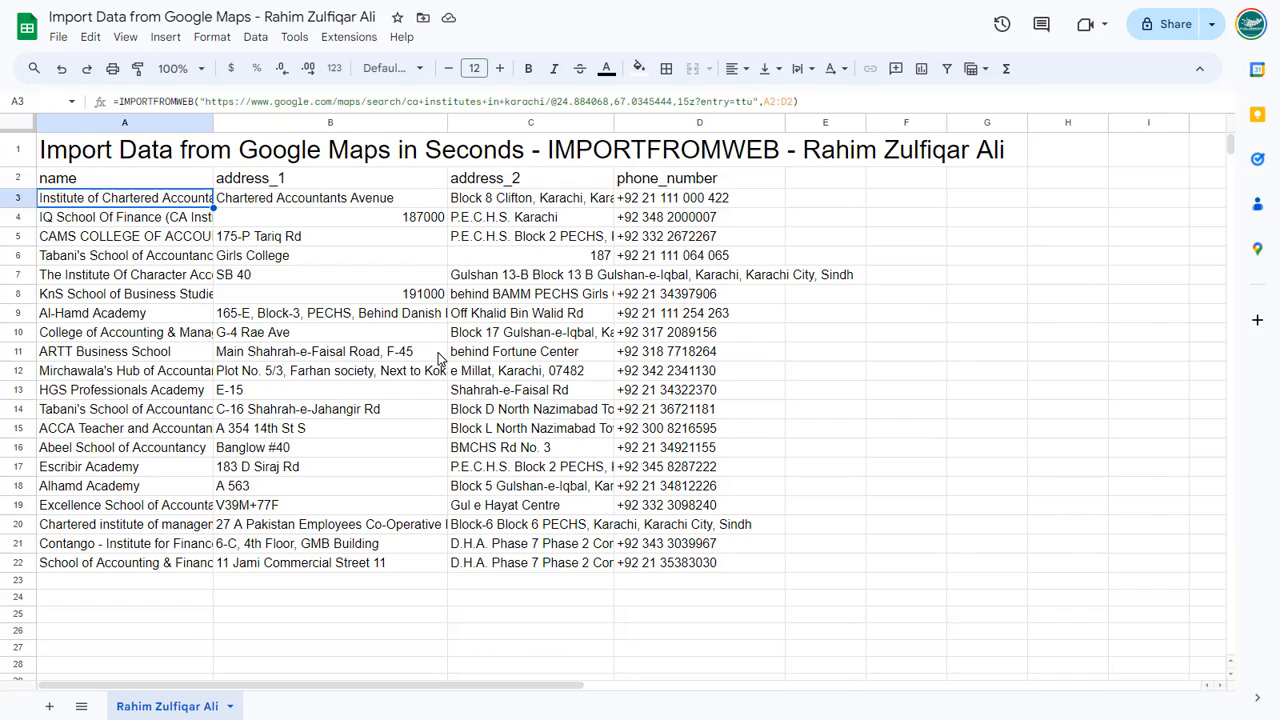
mouse_move(885, 401)
type("=impo")
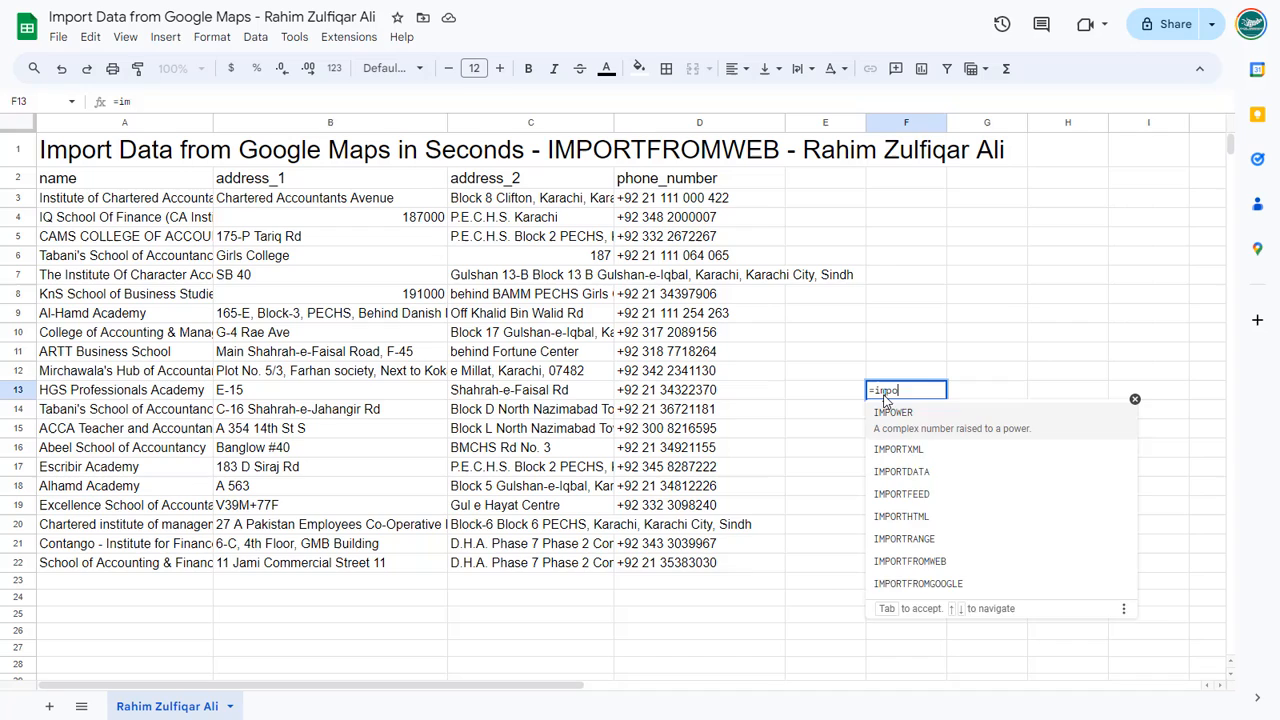
Pick IMPORTFROMWEB from the autocomplete to begin the formula in F13
left_click(910, 561)
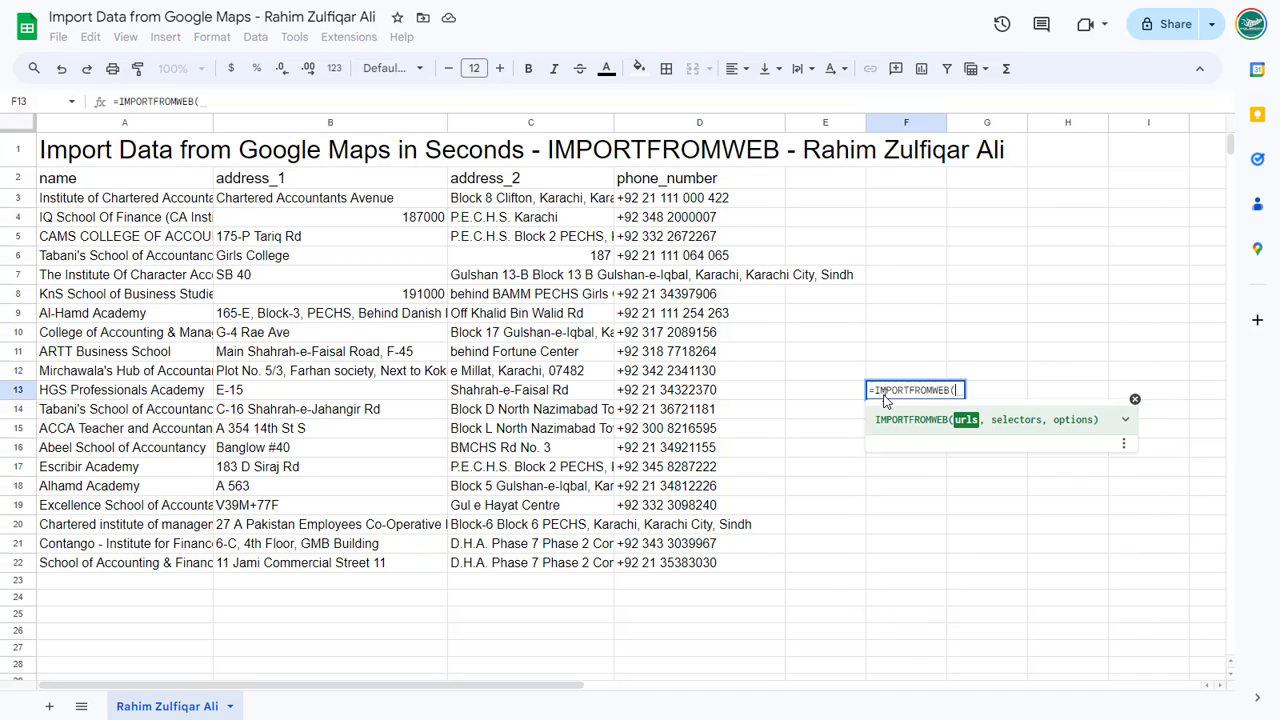